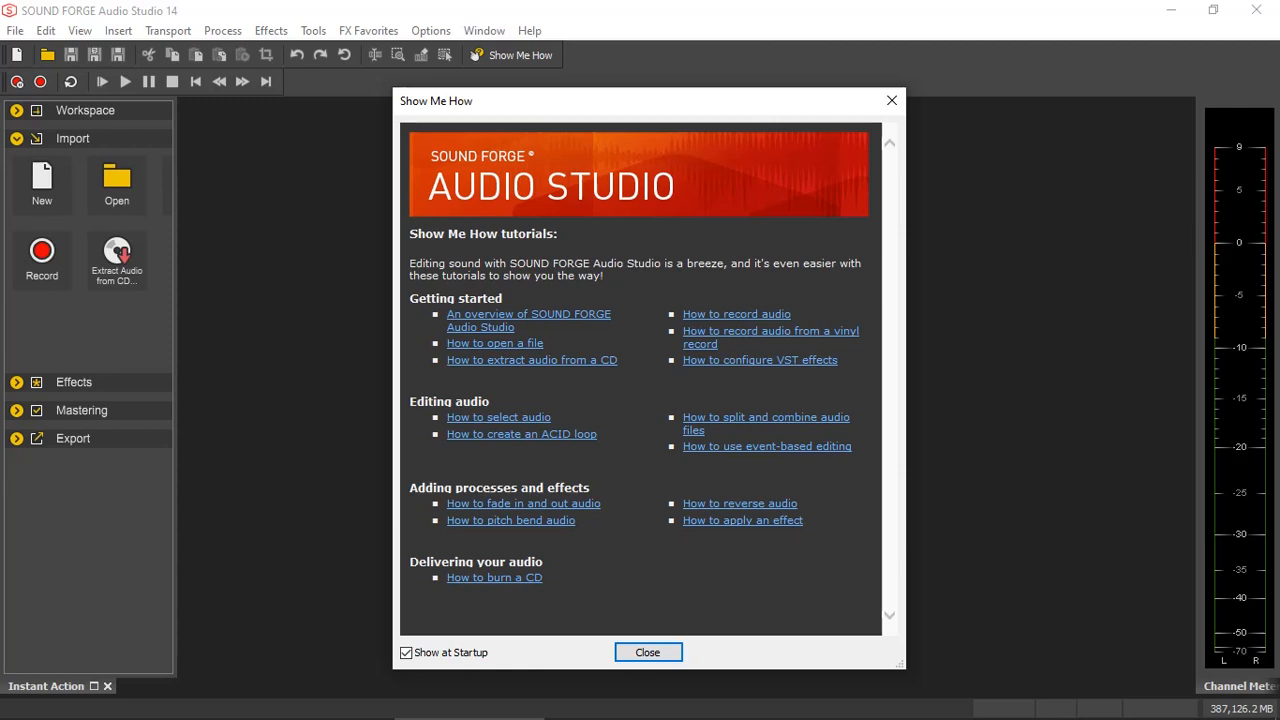
mouse_move(891, 101)
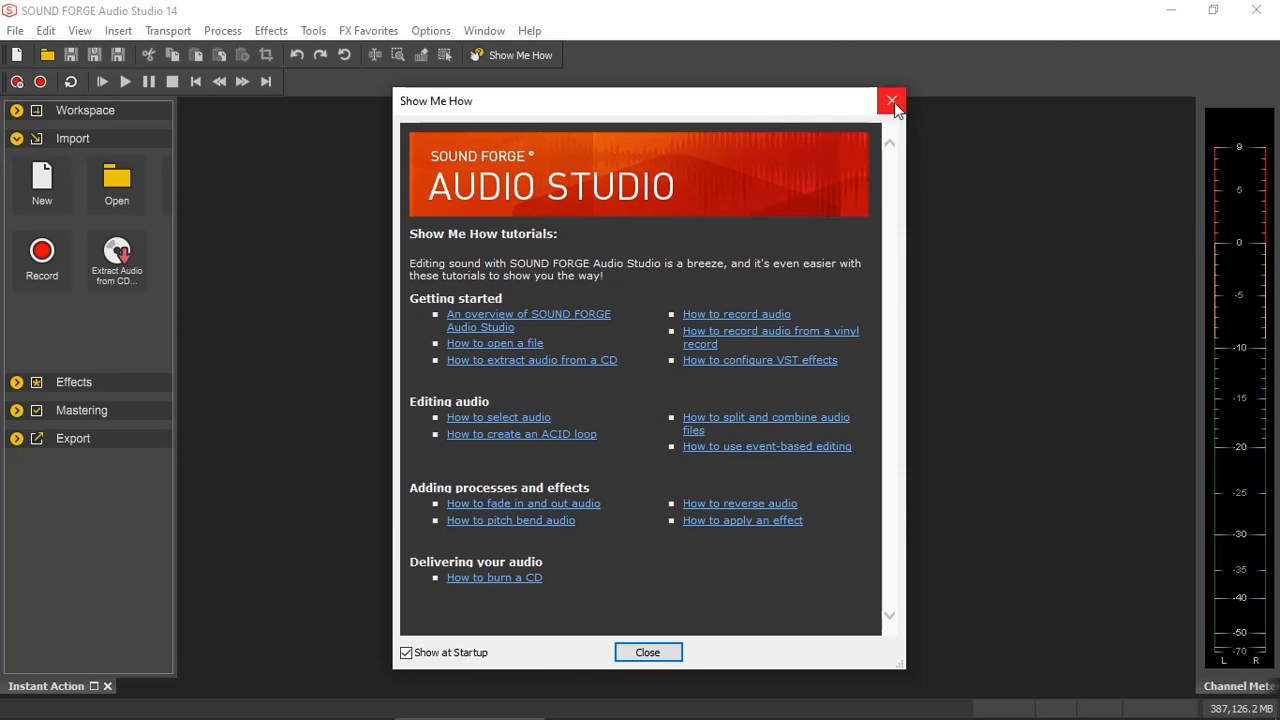
mouse_move(891, 101)
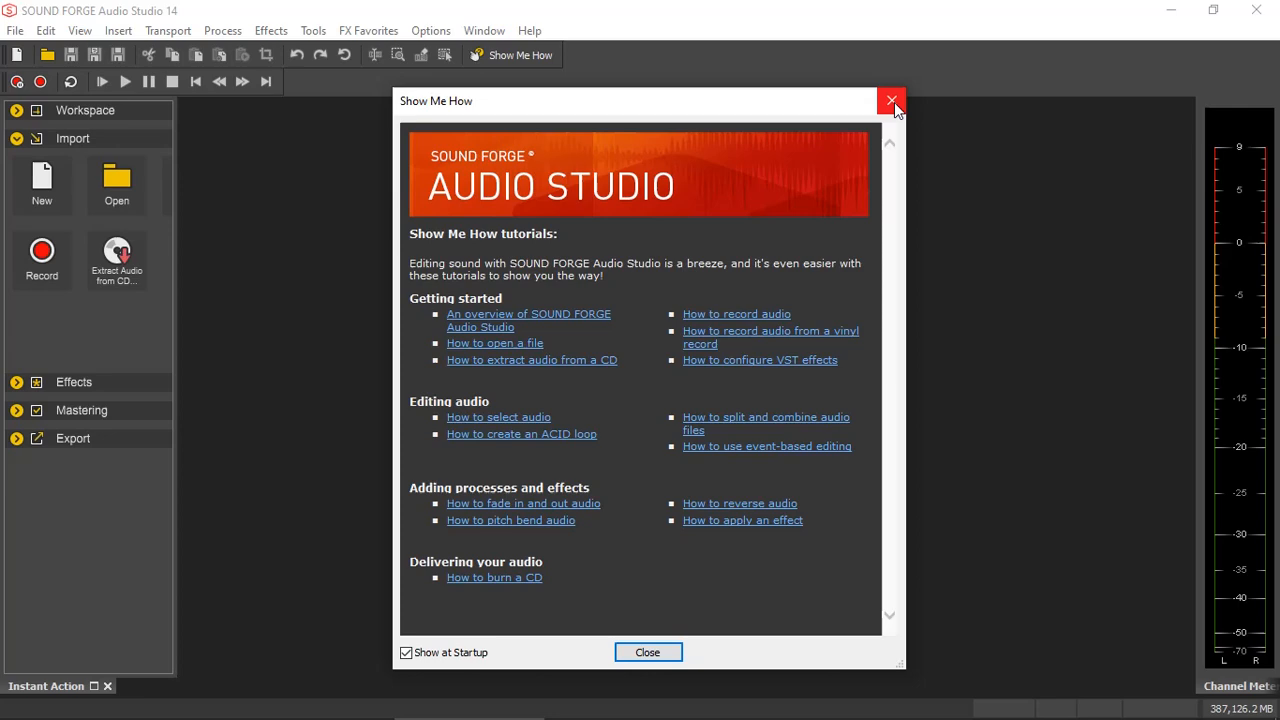
Close Show Me How and open Preferences, keeping Microsoft Sound Mapper as audio device type
left_click(889, 100)
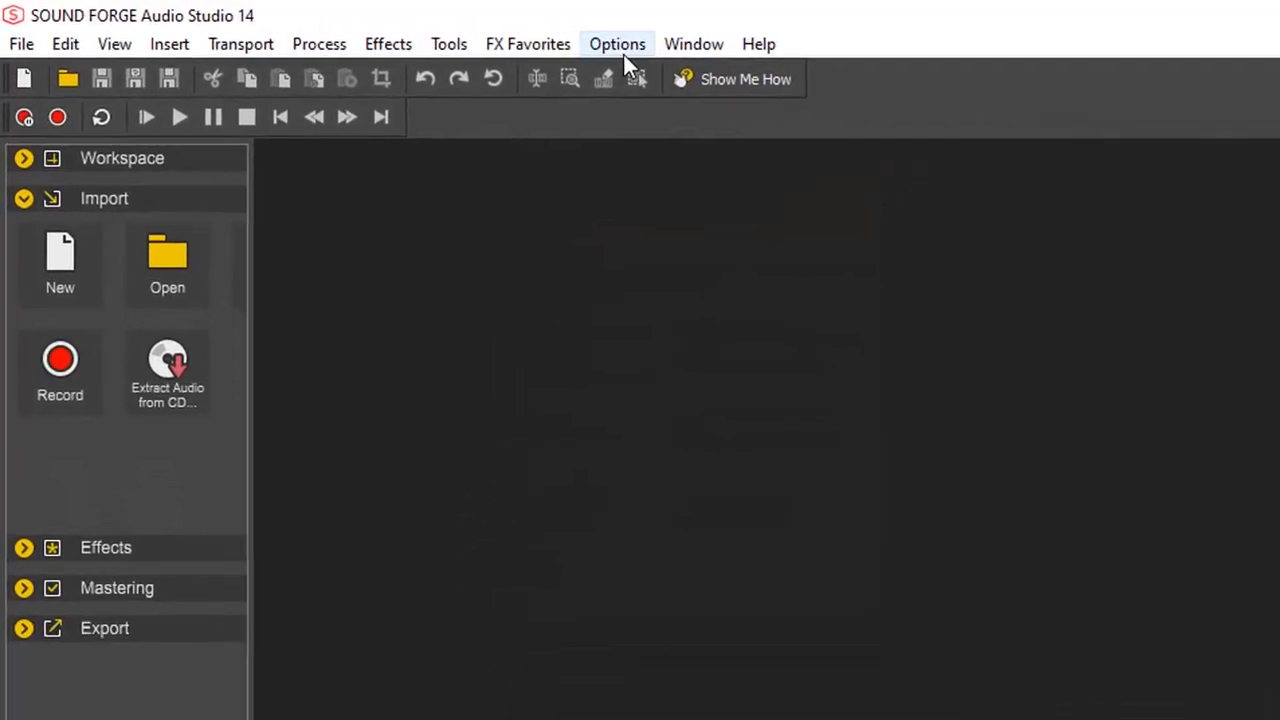
left_click(617, 44)
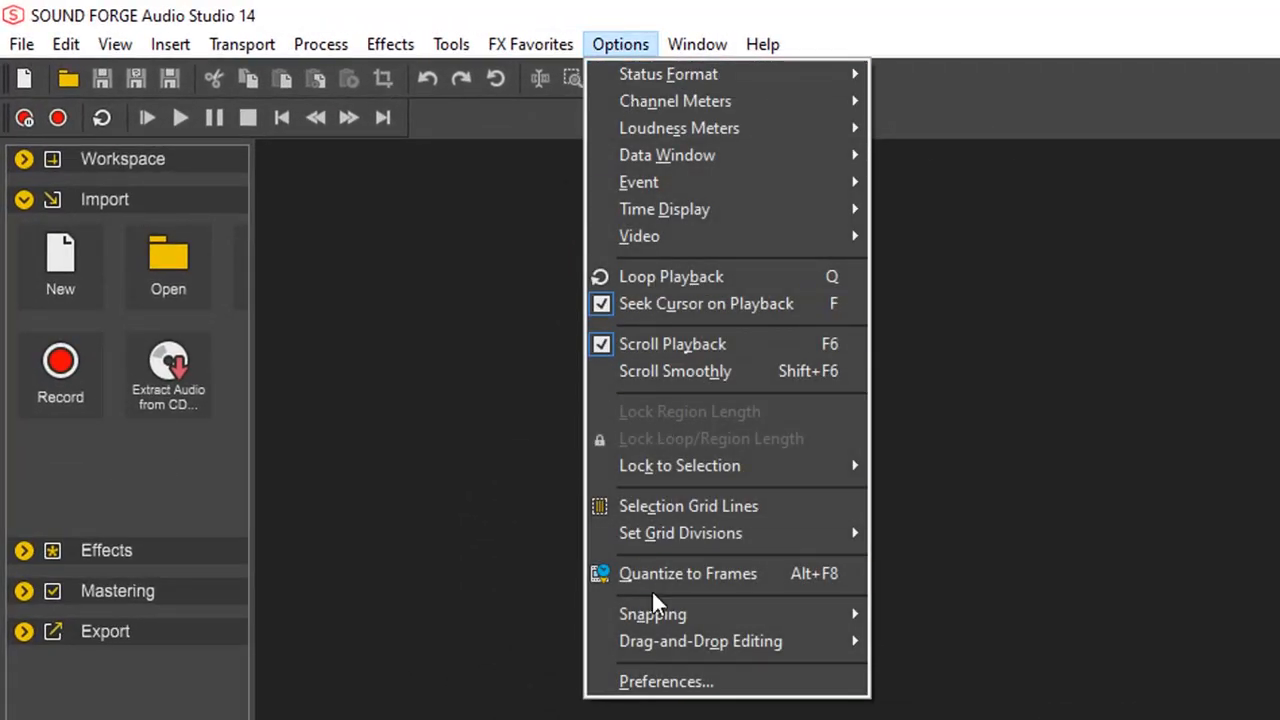
left_click(665, 681)
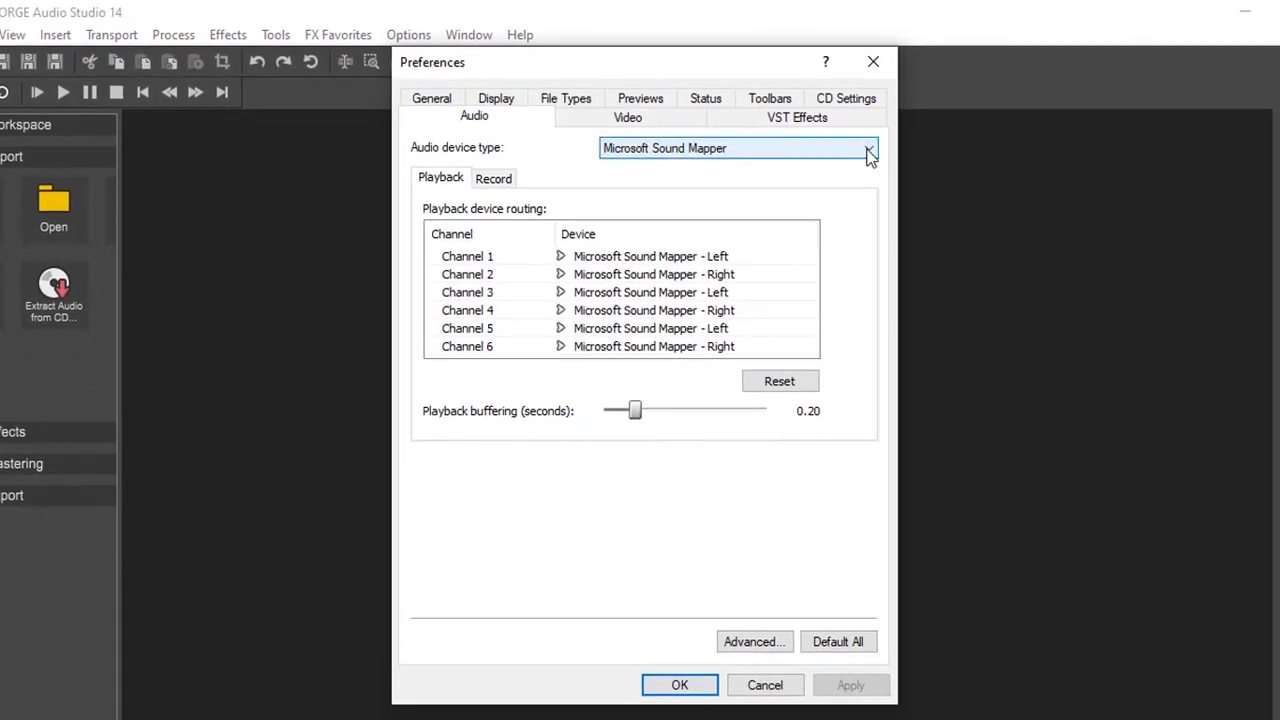
left_click(867, 148)
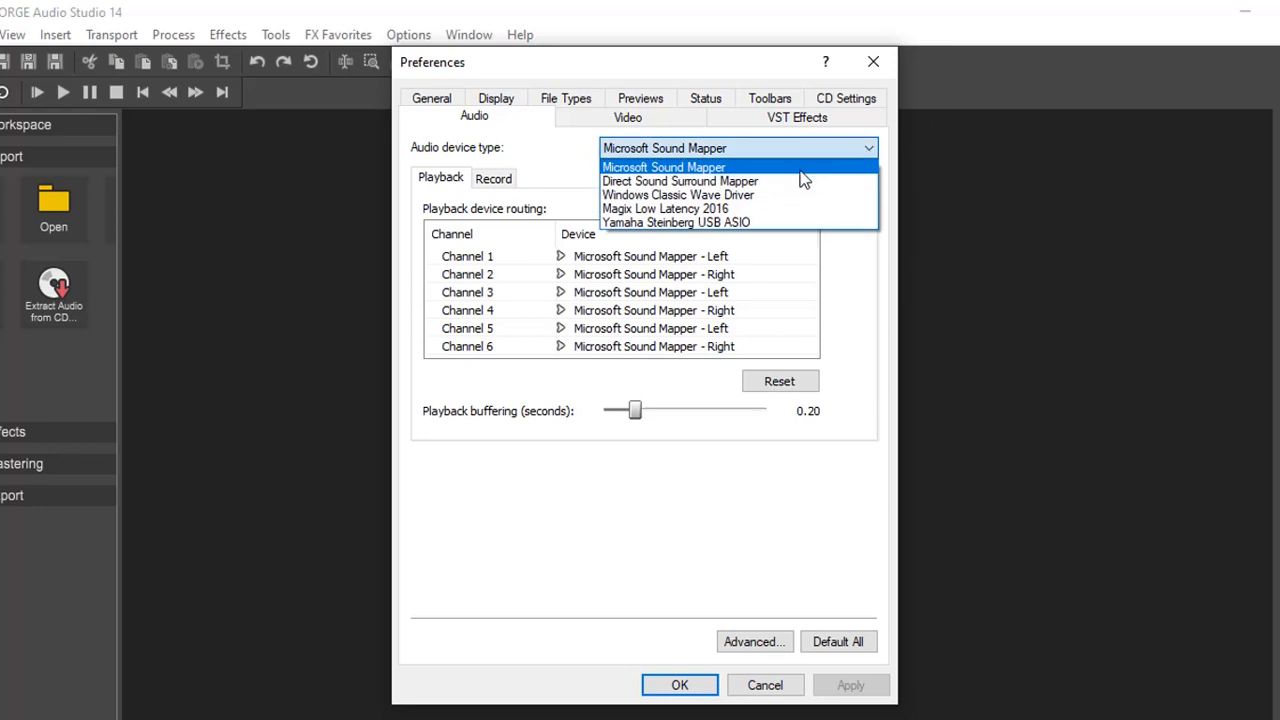
mouse_move(755, 208)
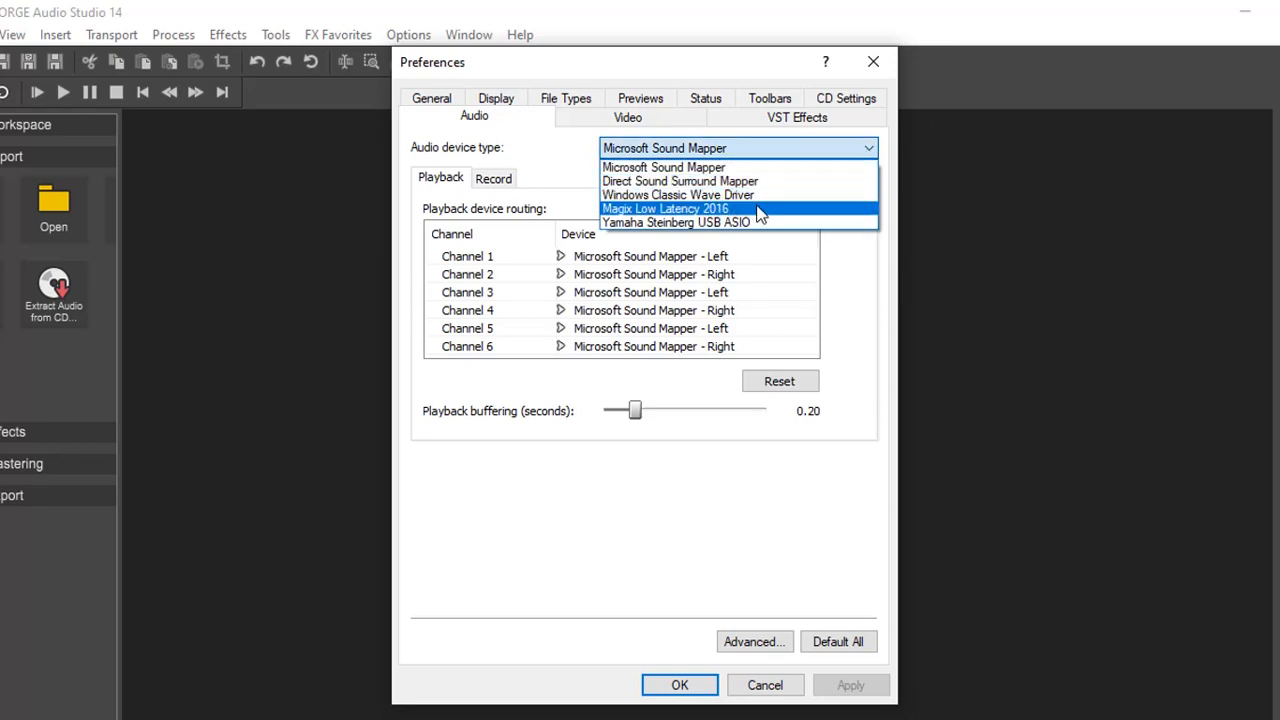
mouse_move(750, 222)
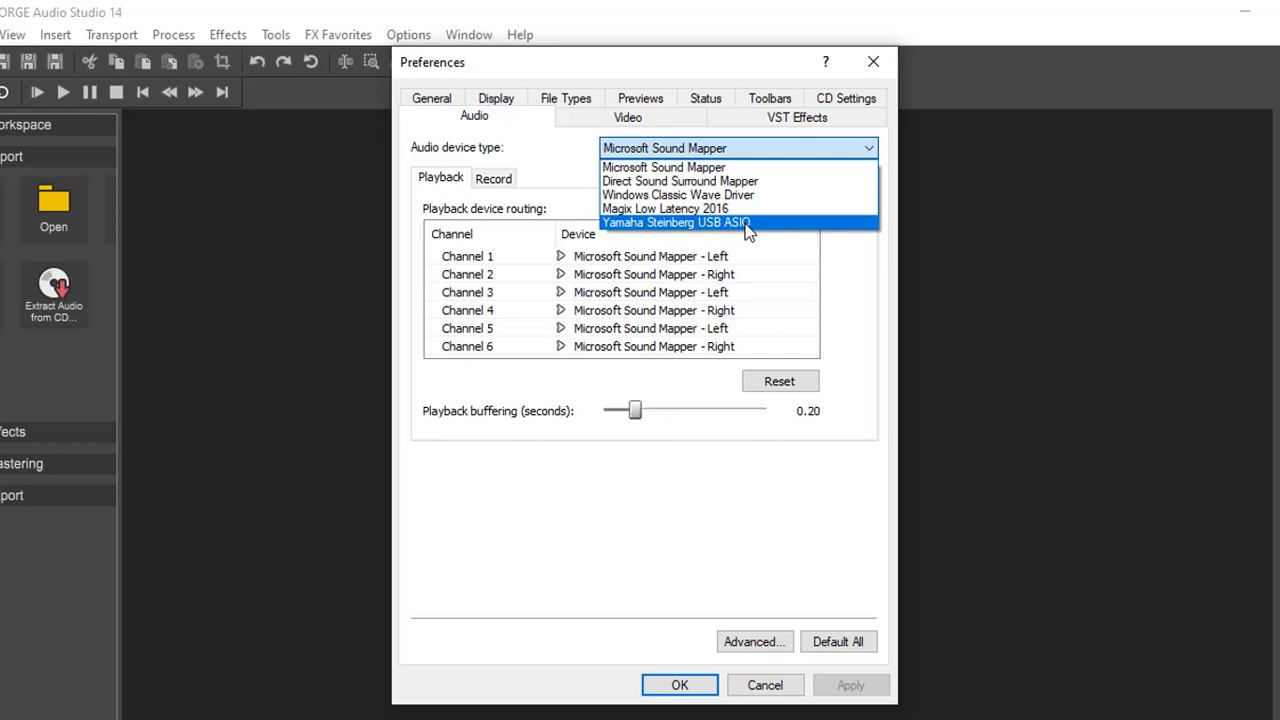
mouse_move(753, 230)
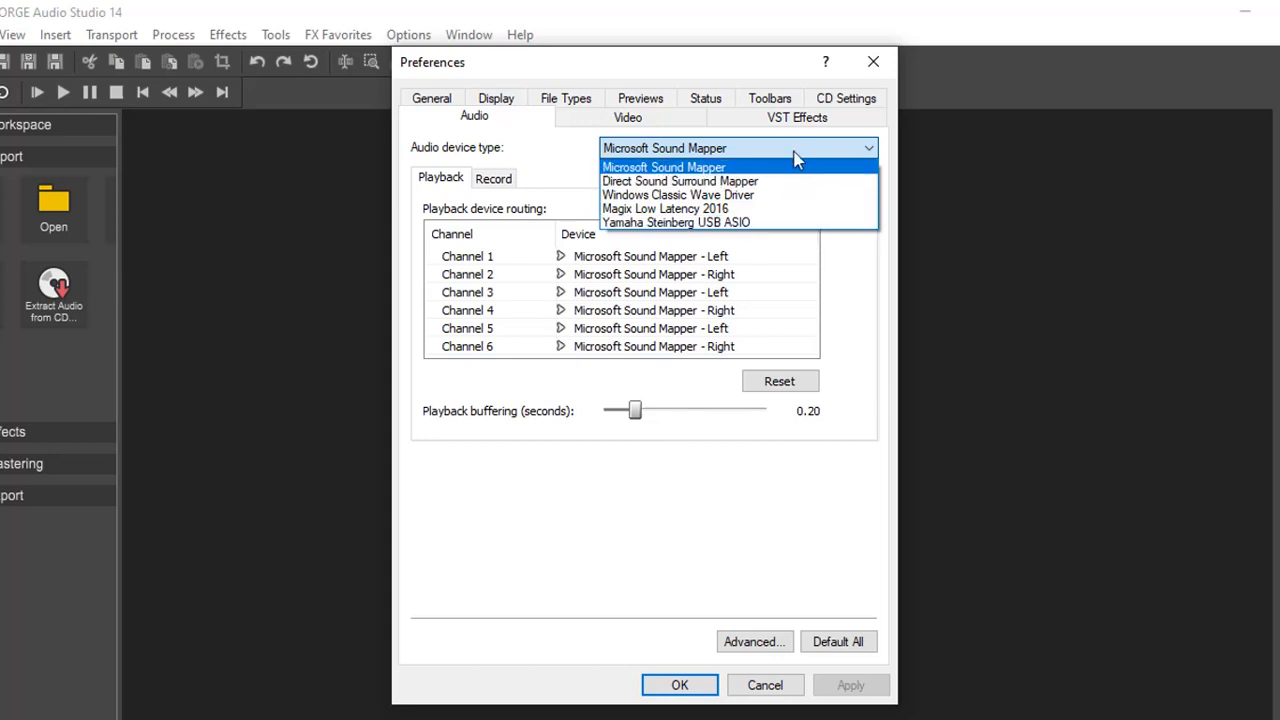
left_click(663, 167)
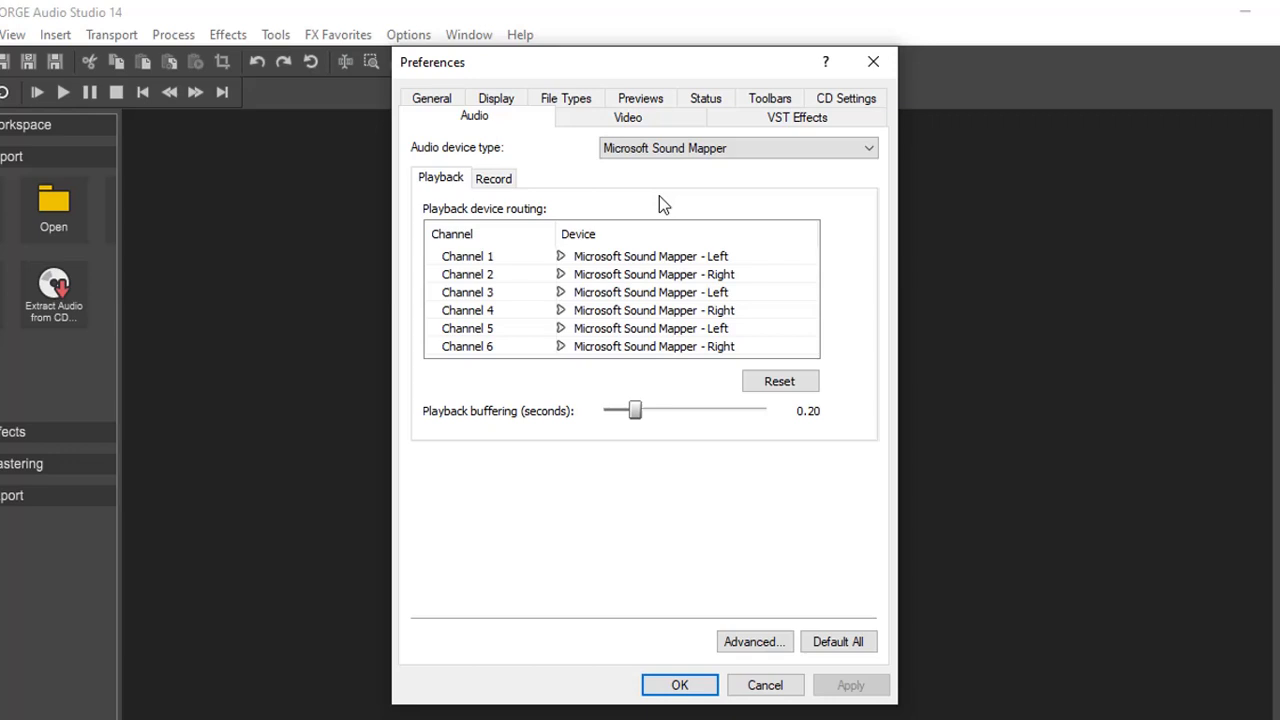
On the Record tab, lower record buffering to 0.20 seconds
left_click(493, 178)
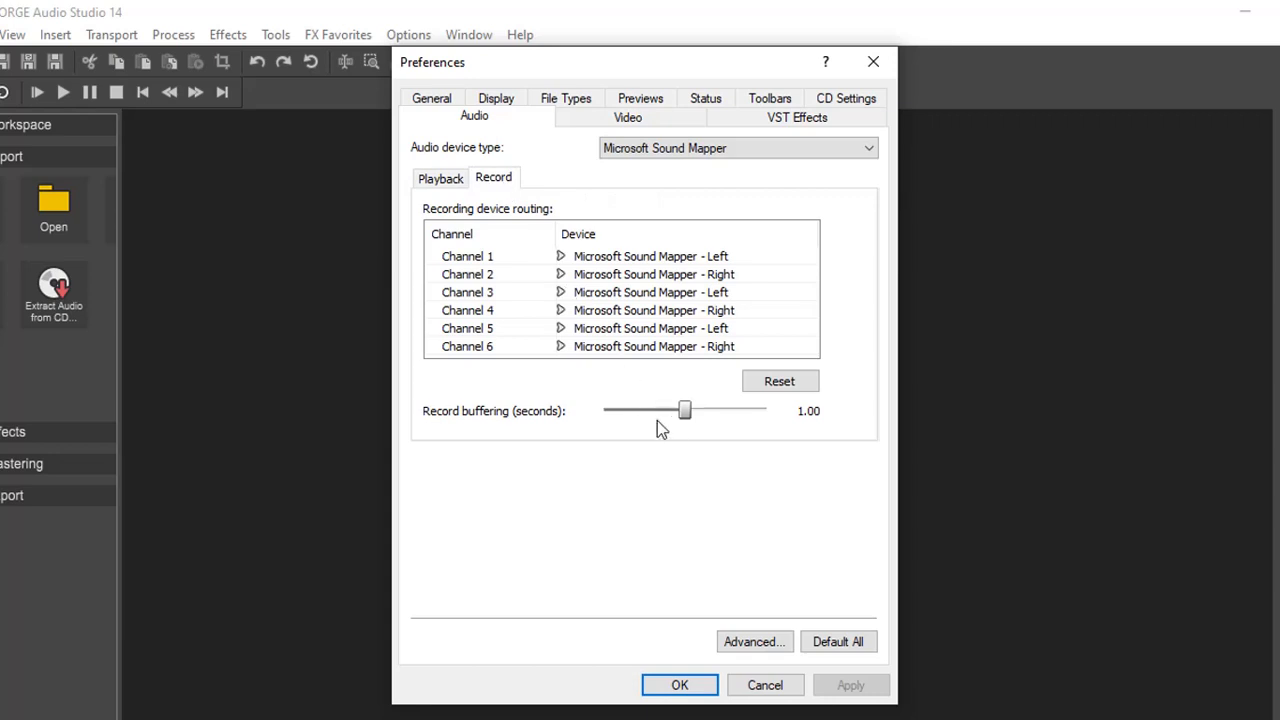
left_click_drag(685, 410, 678, 410)
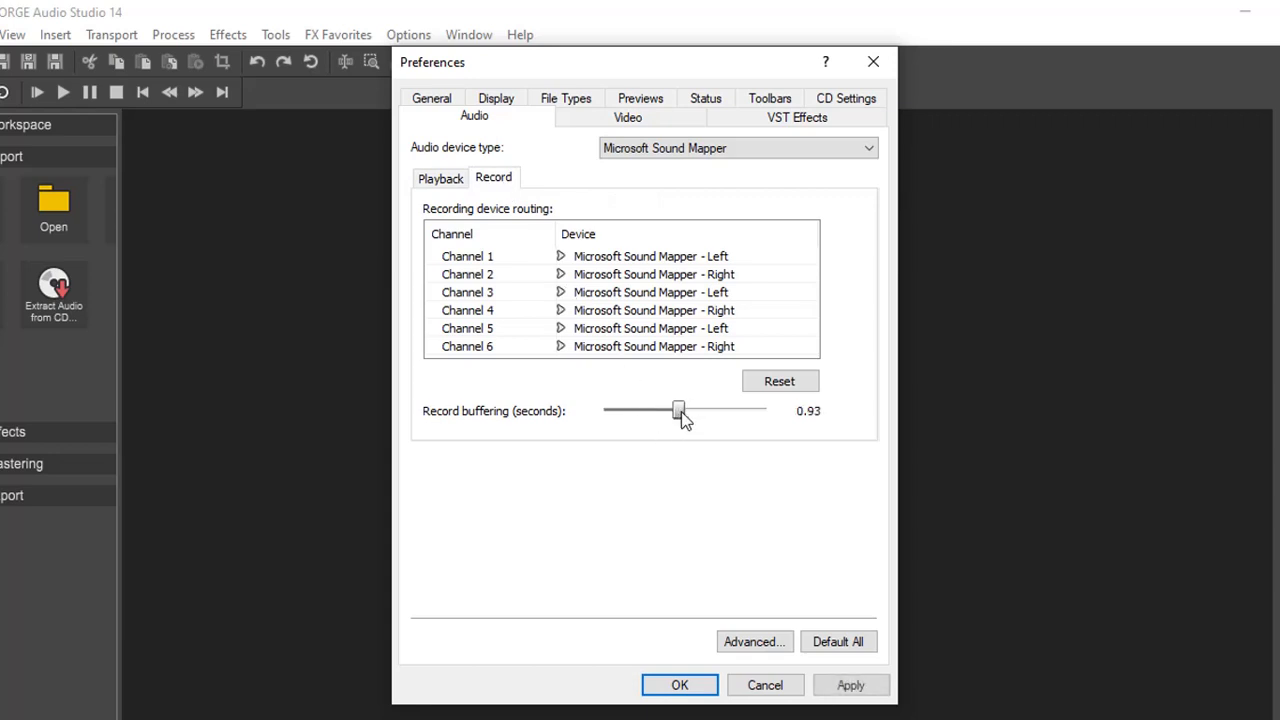
left_click_drag(678, 411, 637, 411)
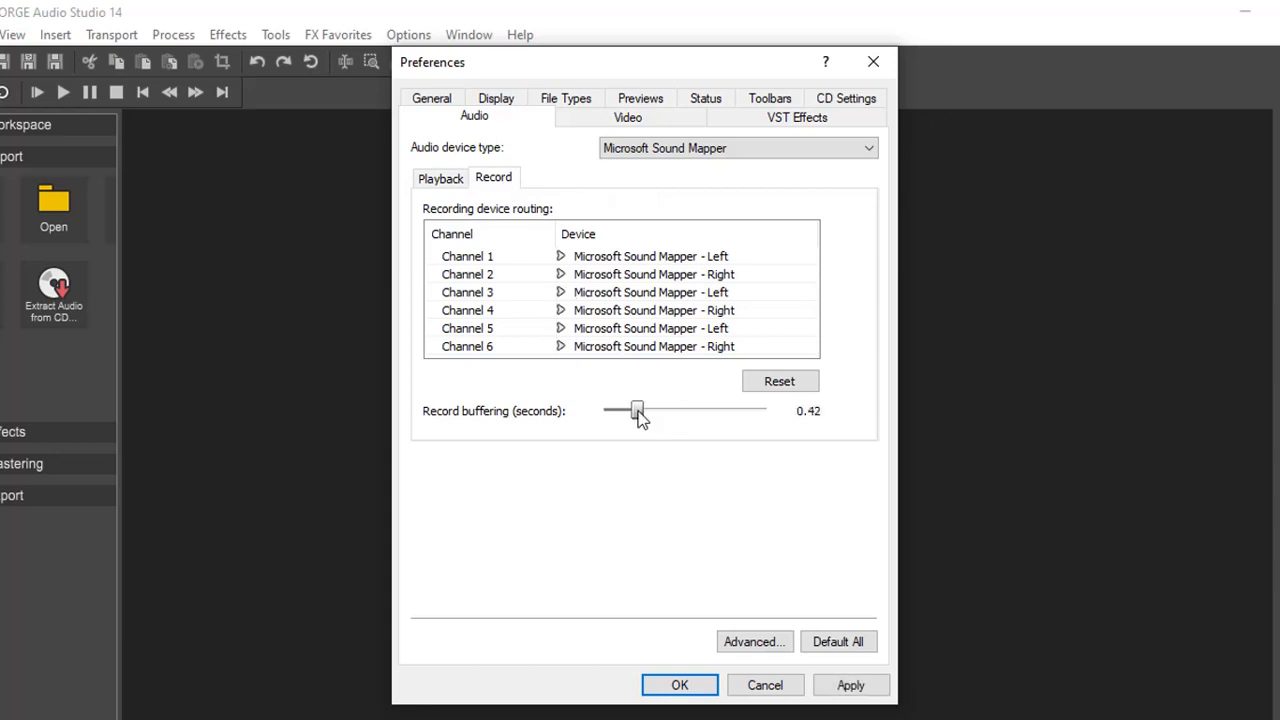
left_click_drag(638, 411, 618, 411)
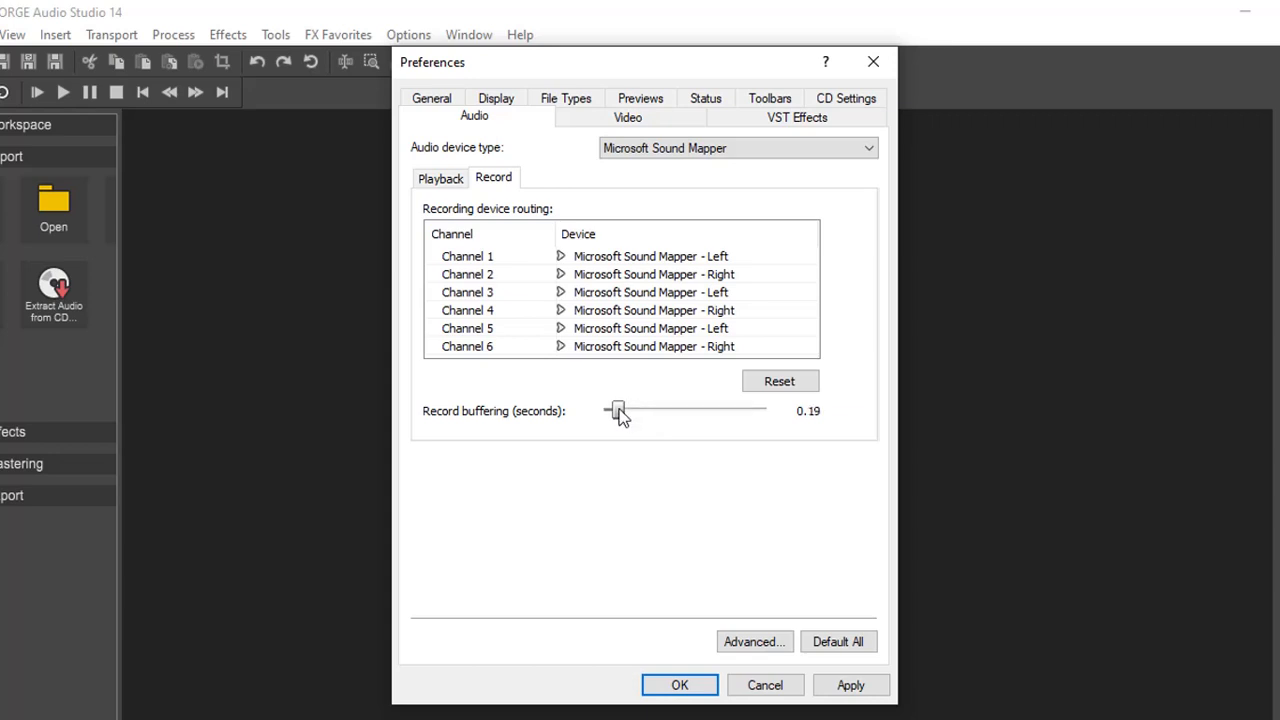
left_click_drag(620, 410, 617, 410)
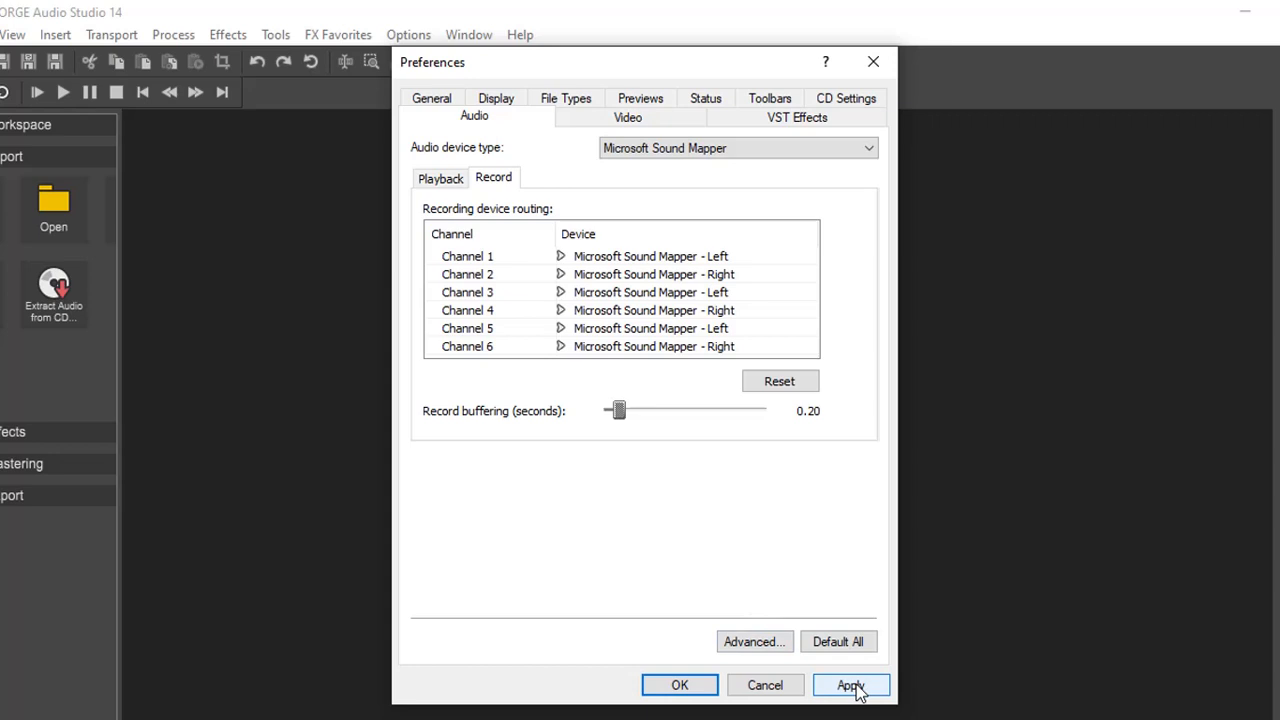
Apply the audio preference changes and confirm with OK
left_click(850, 685)
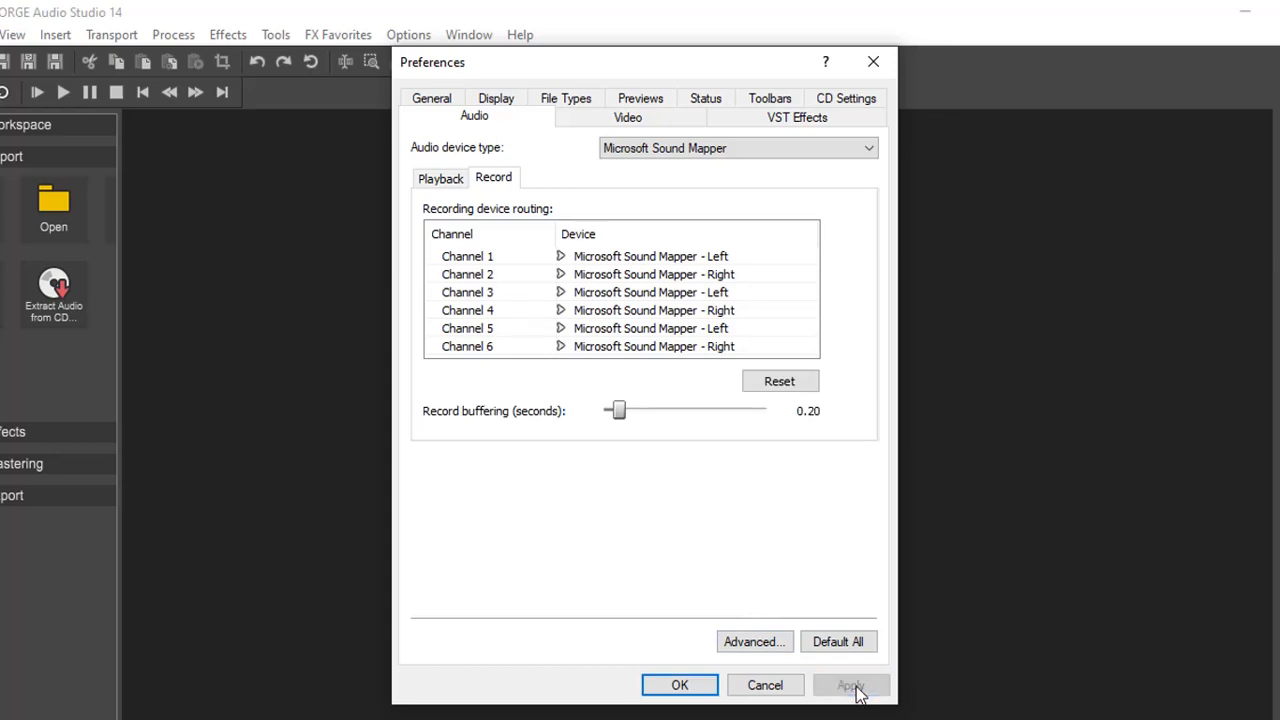
left_click(850, 685)
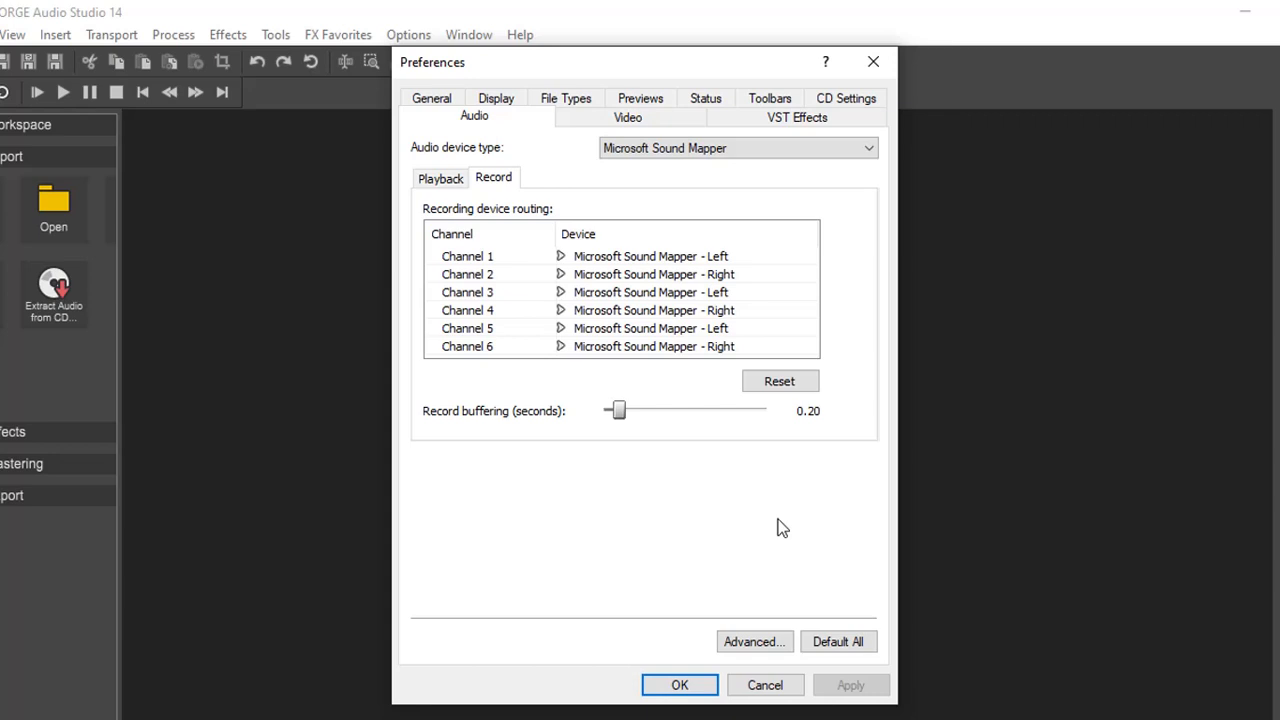
left_click(679, 685)
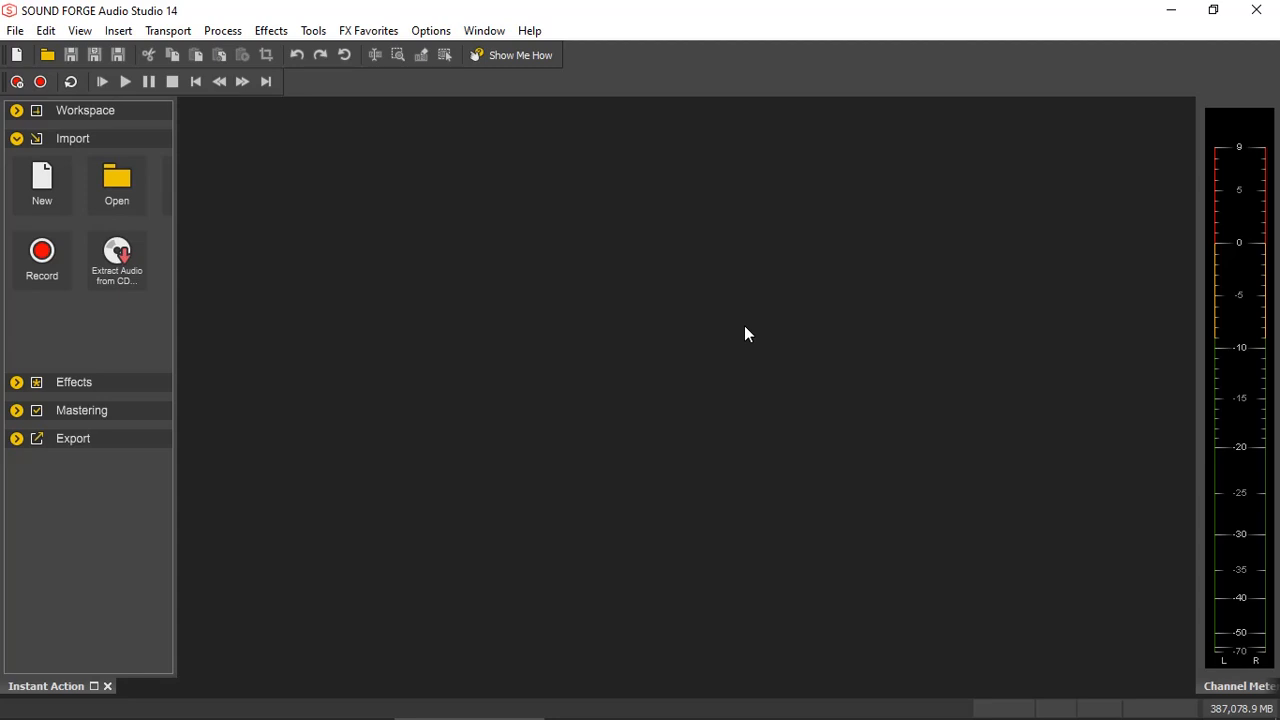
mouse_move(458, 443)
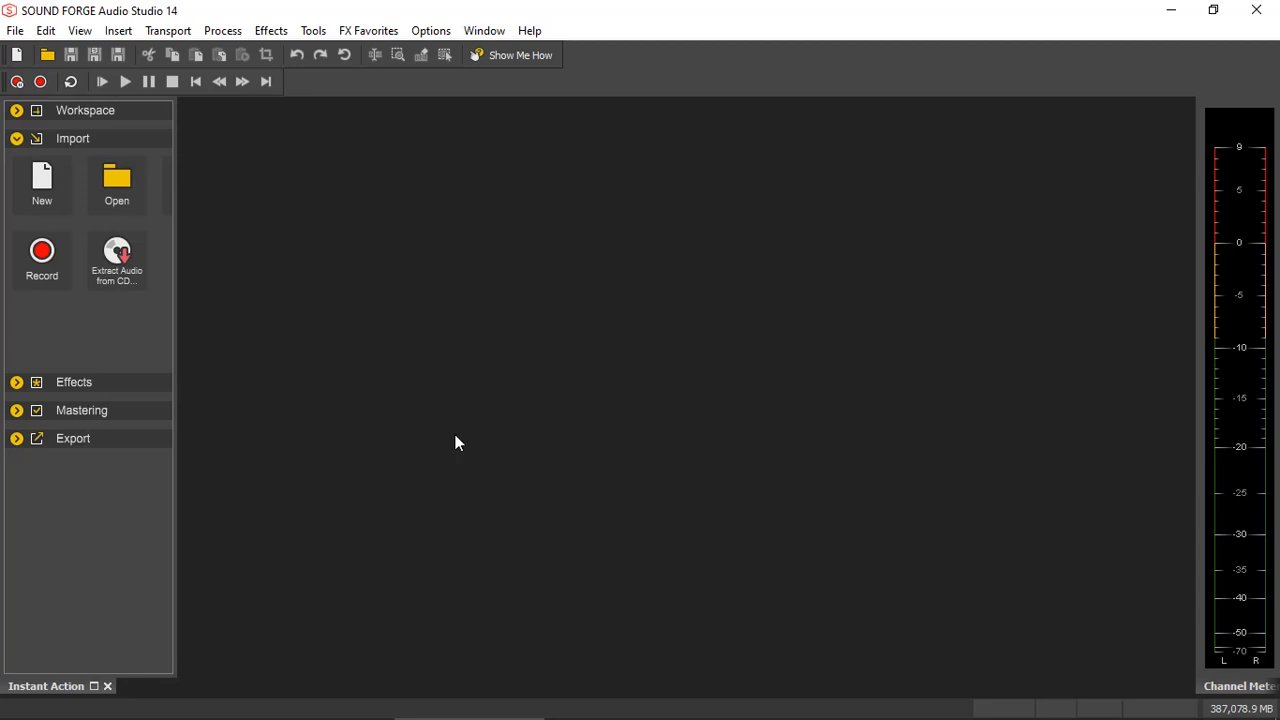
Choose View > Window Layouts > Stereo Recording
left_click(107, 686)
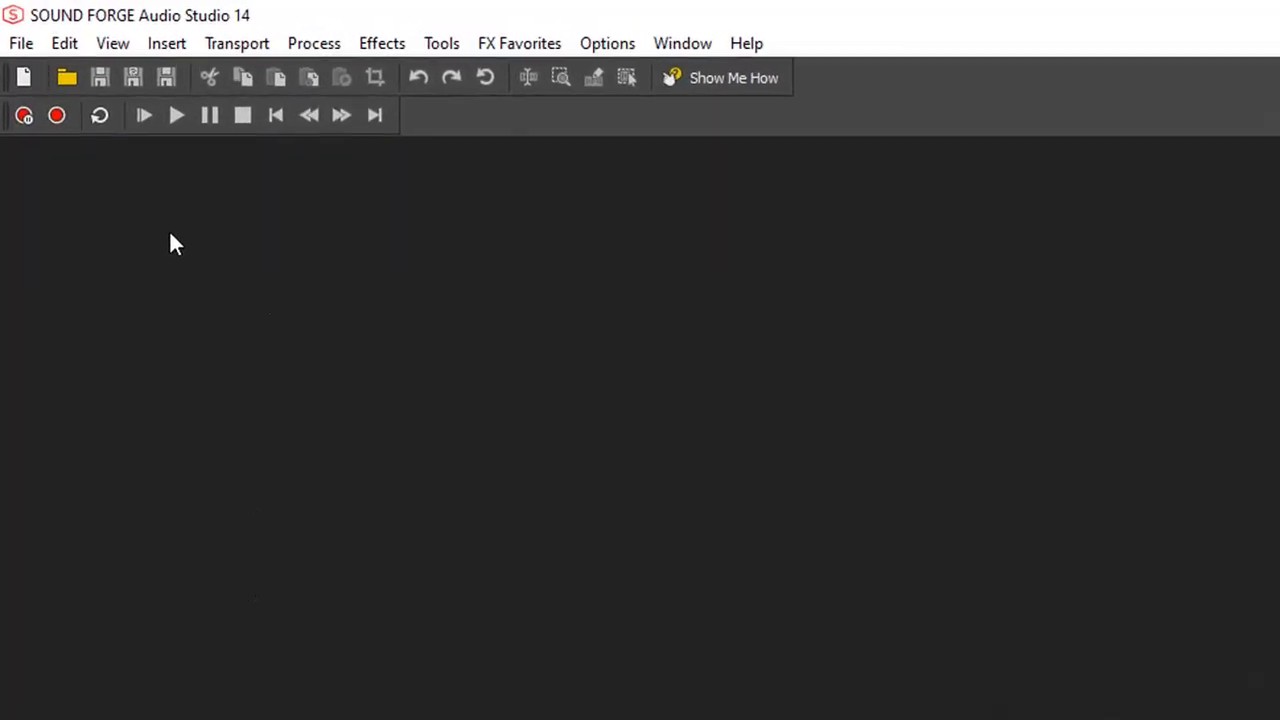
left_click(112, 43)
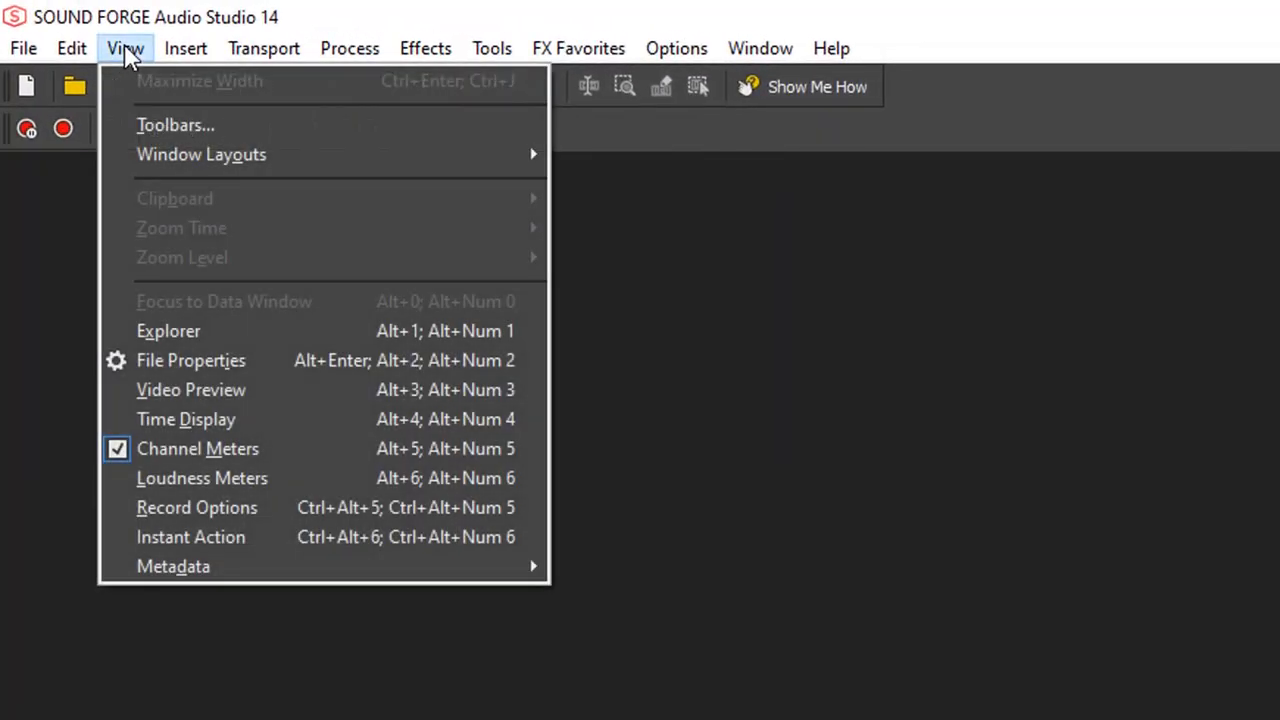
mouse_move(201, 154)
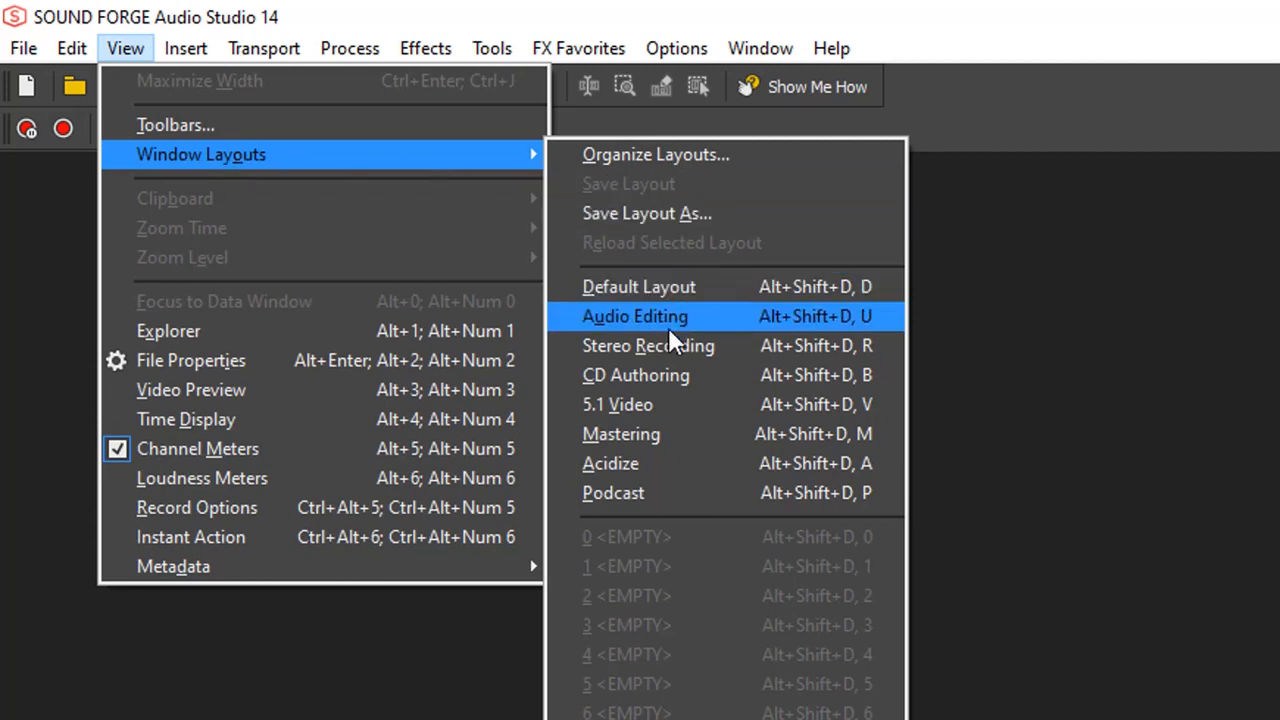
mouse_move(648, 345)
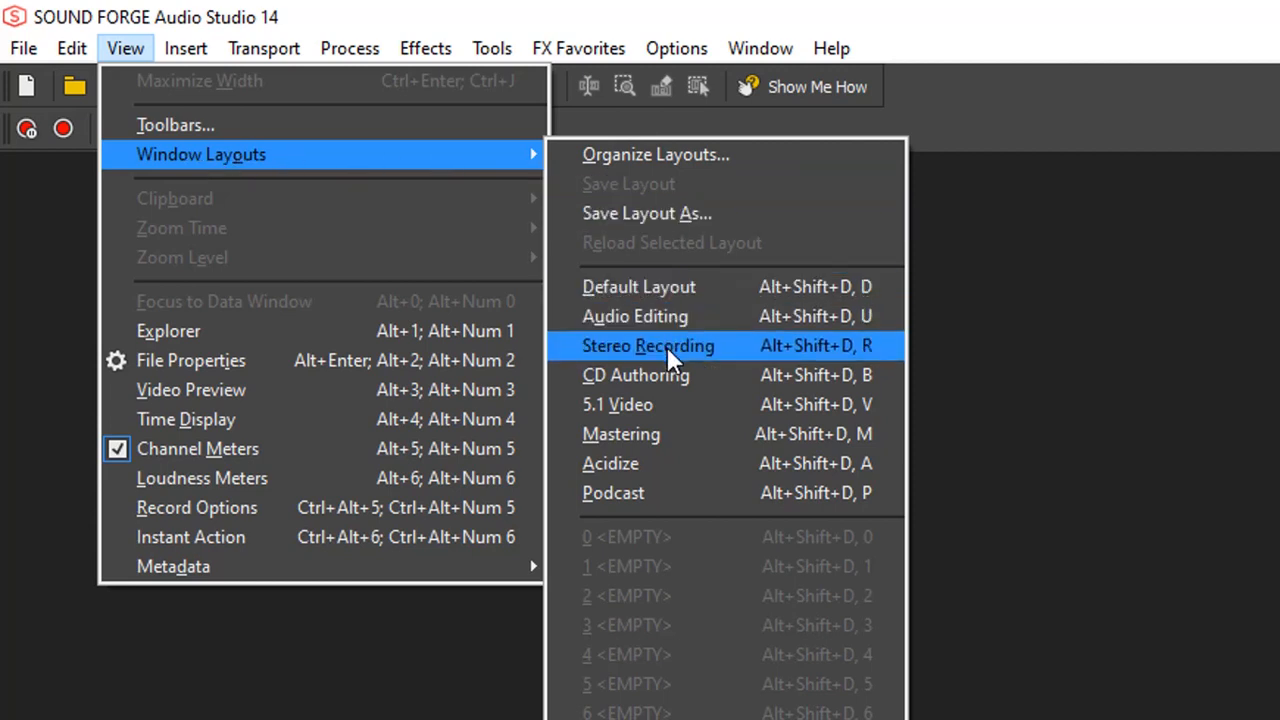
left_click(648, 345)
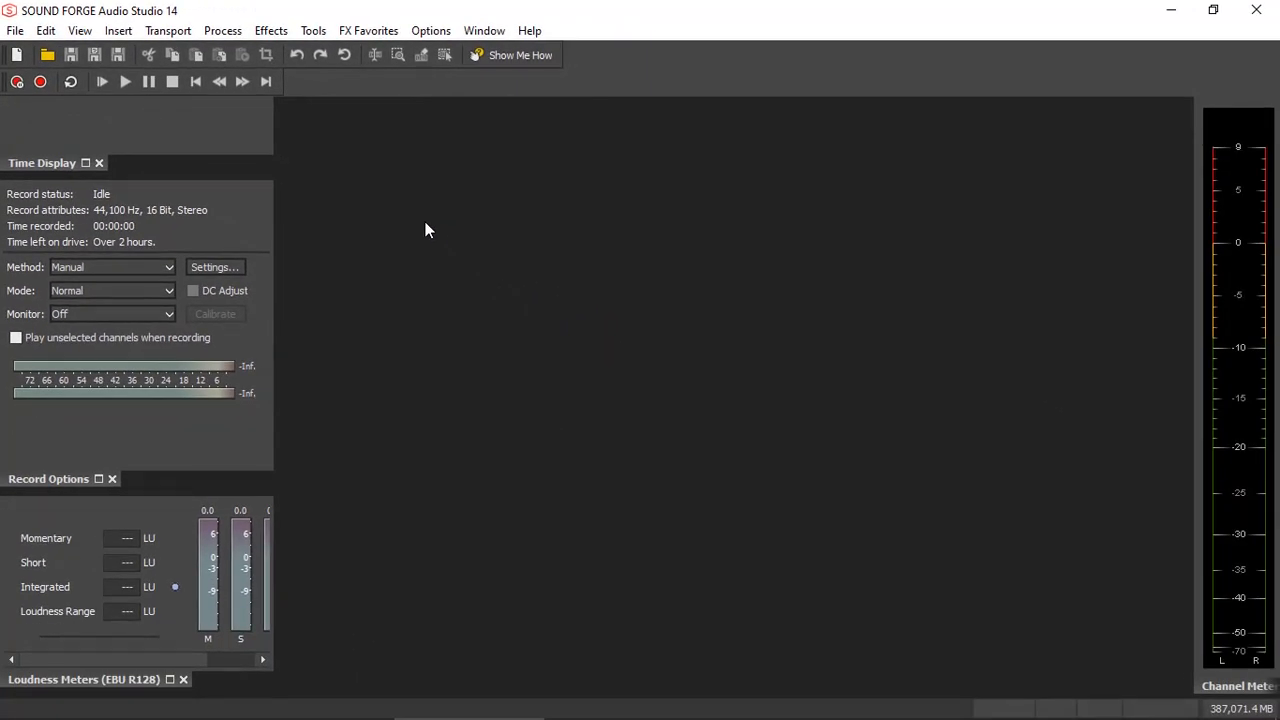
mouse_move(123, 397)
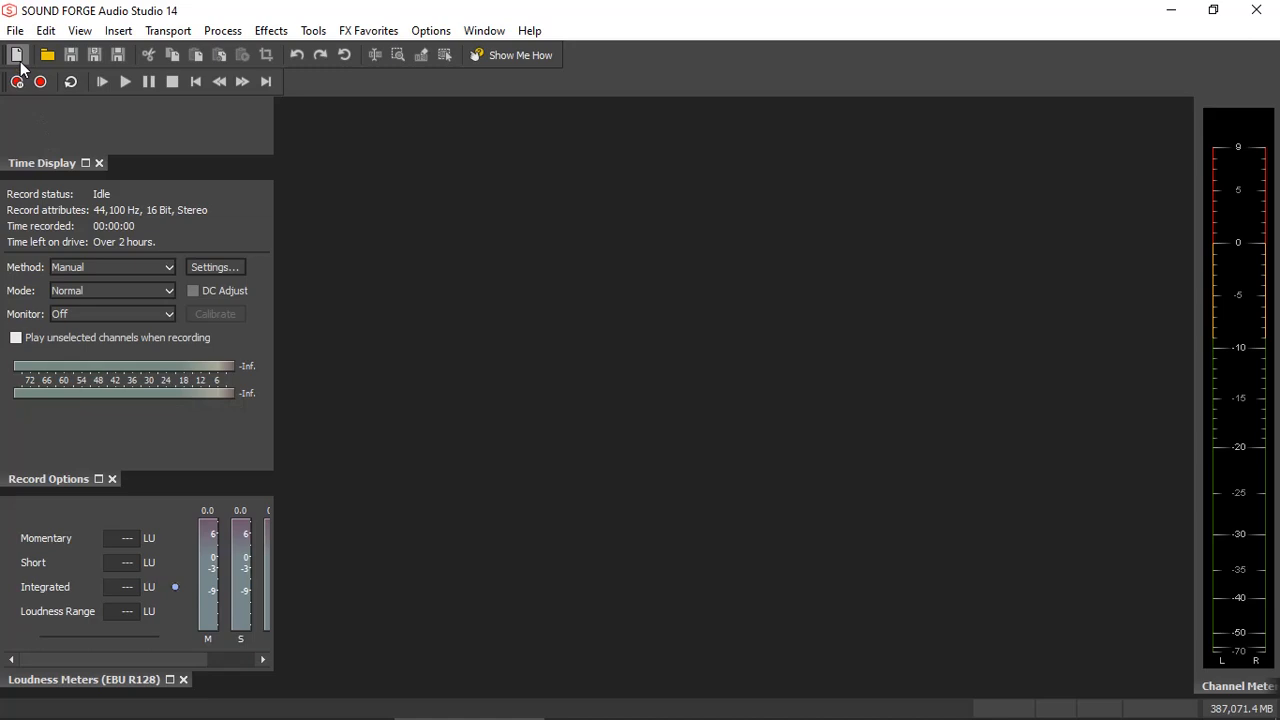
Create a new sound file and set the channel input to Microsoft Sound Mapper
left_click(17, 55)
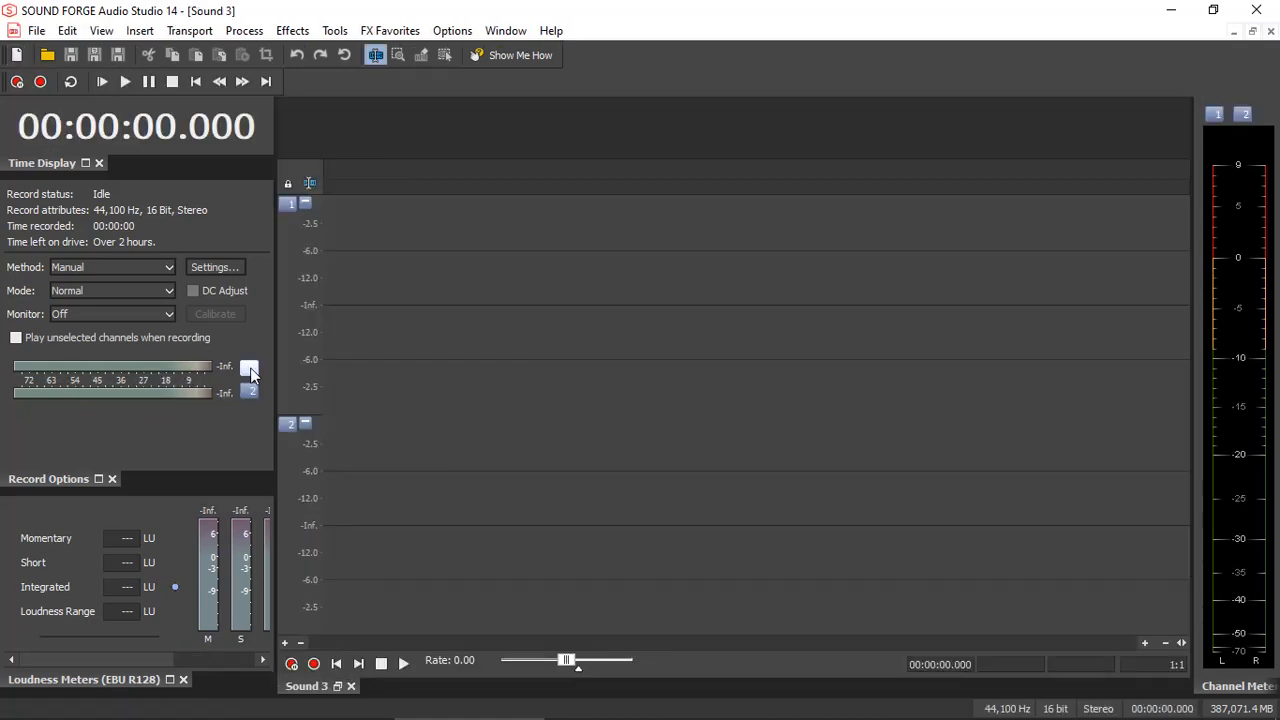
left_click(250, 368)
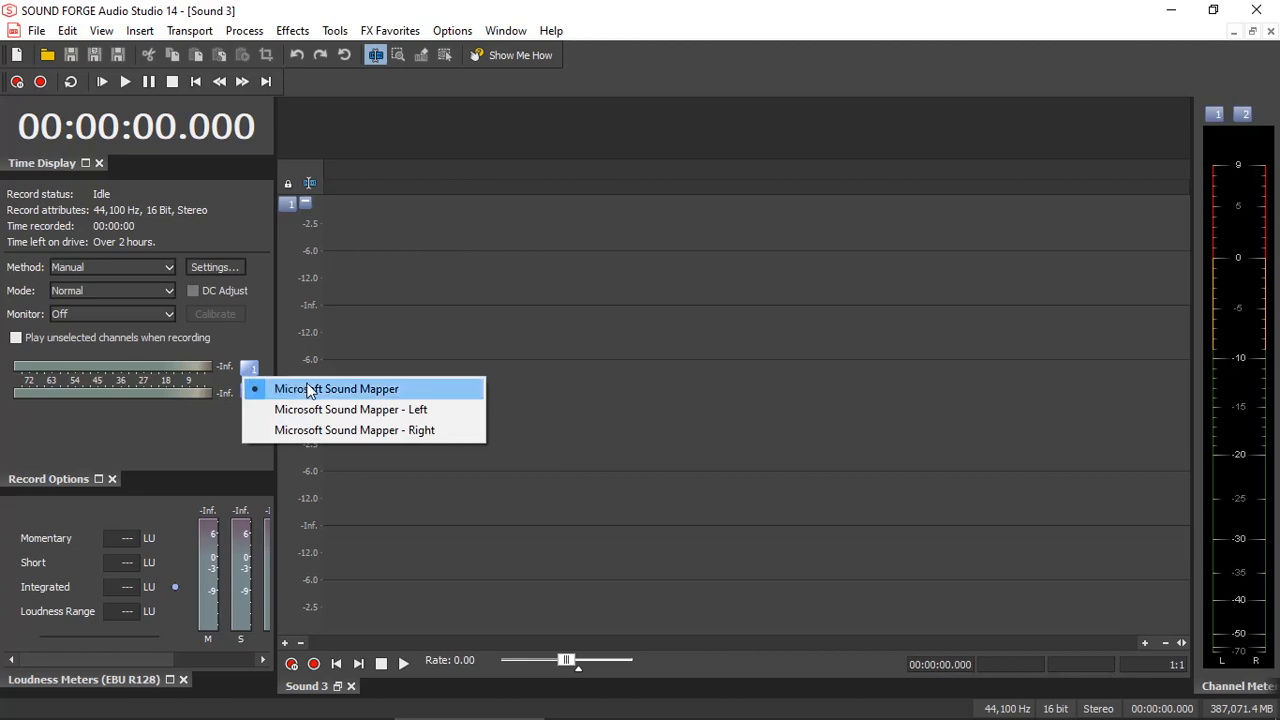
left_click(336, 388)
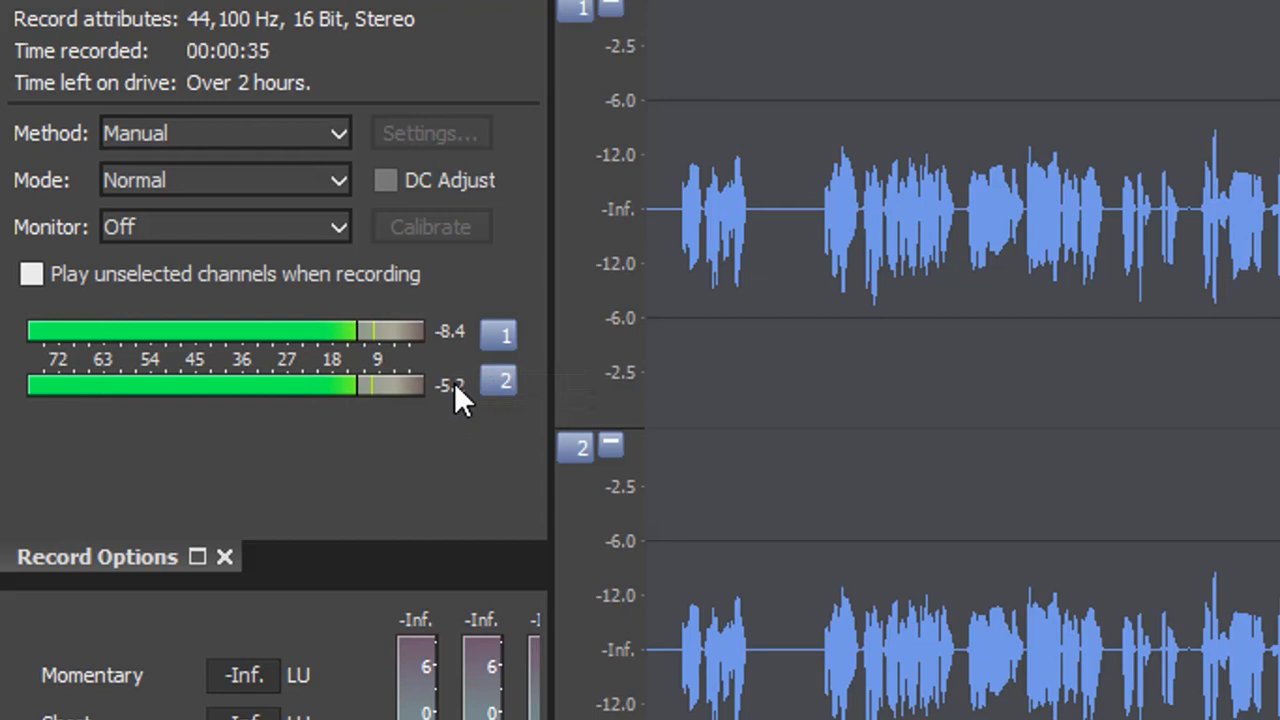
mouse_move(450, 480)
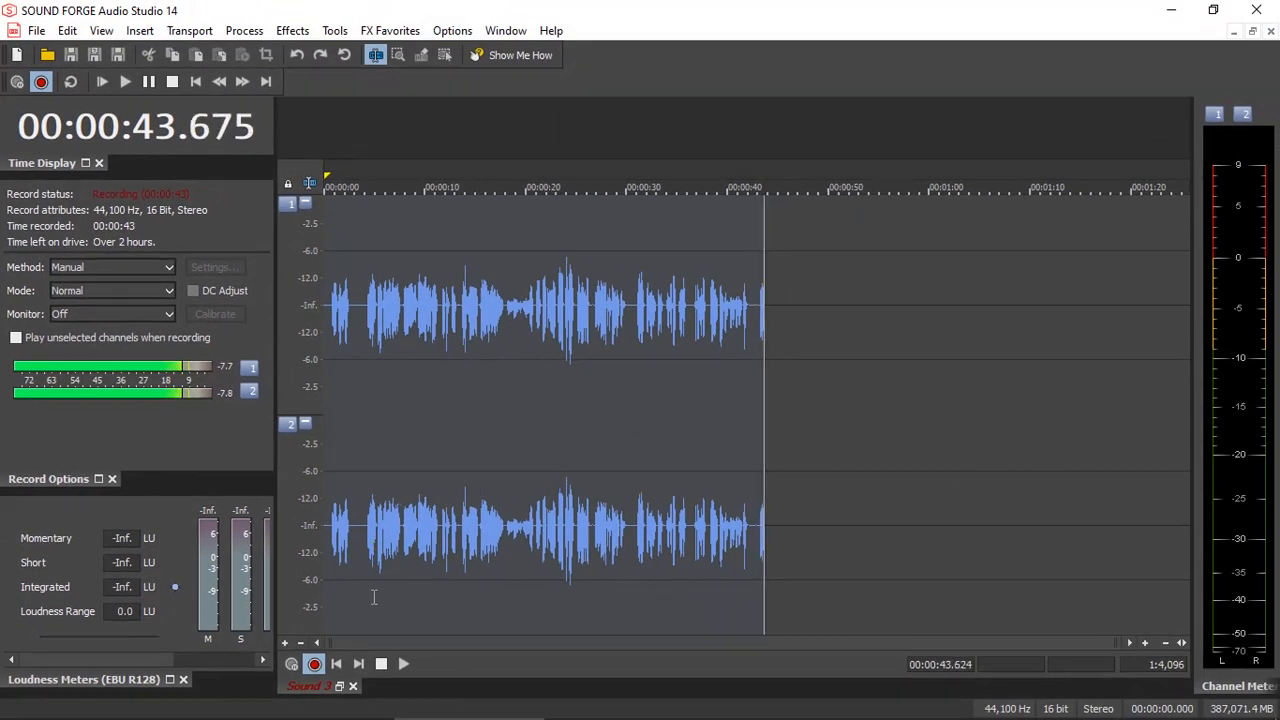
Stop the voice recording at about 45 seconds and play the take back
left_click(381, 663)
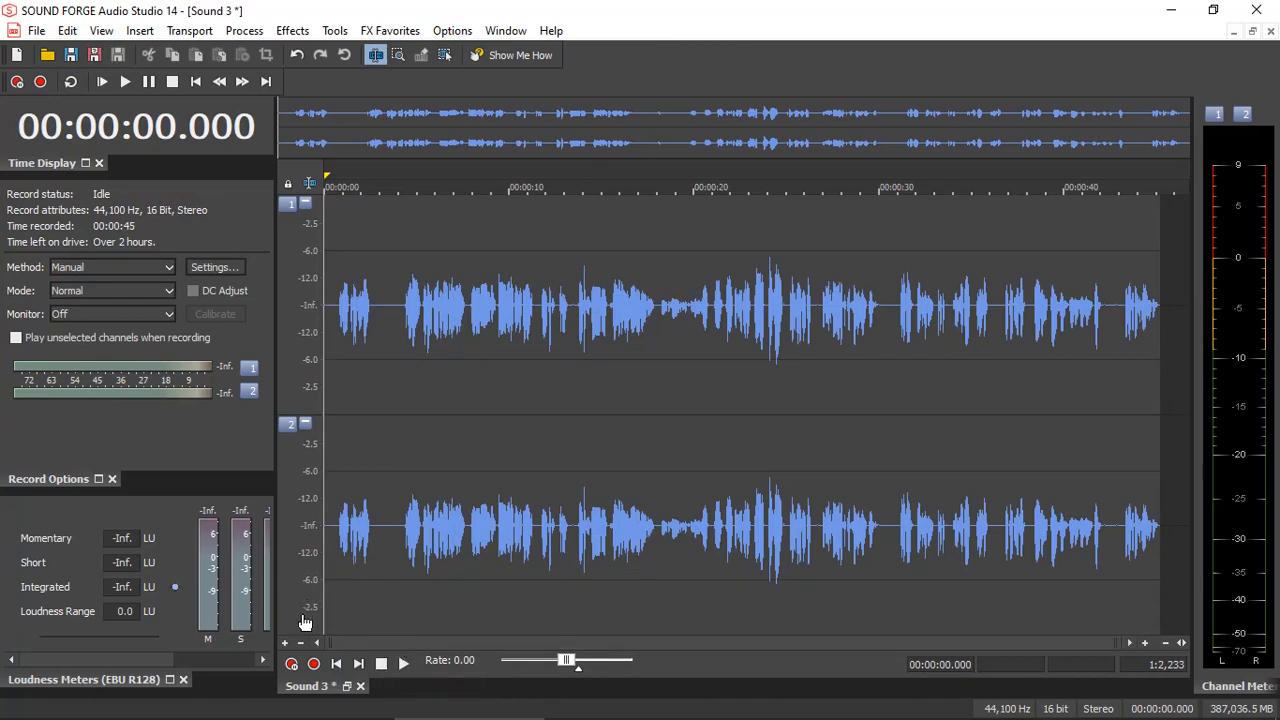
mouse_move(148, 665)
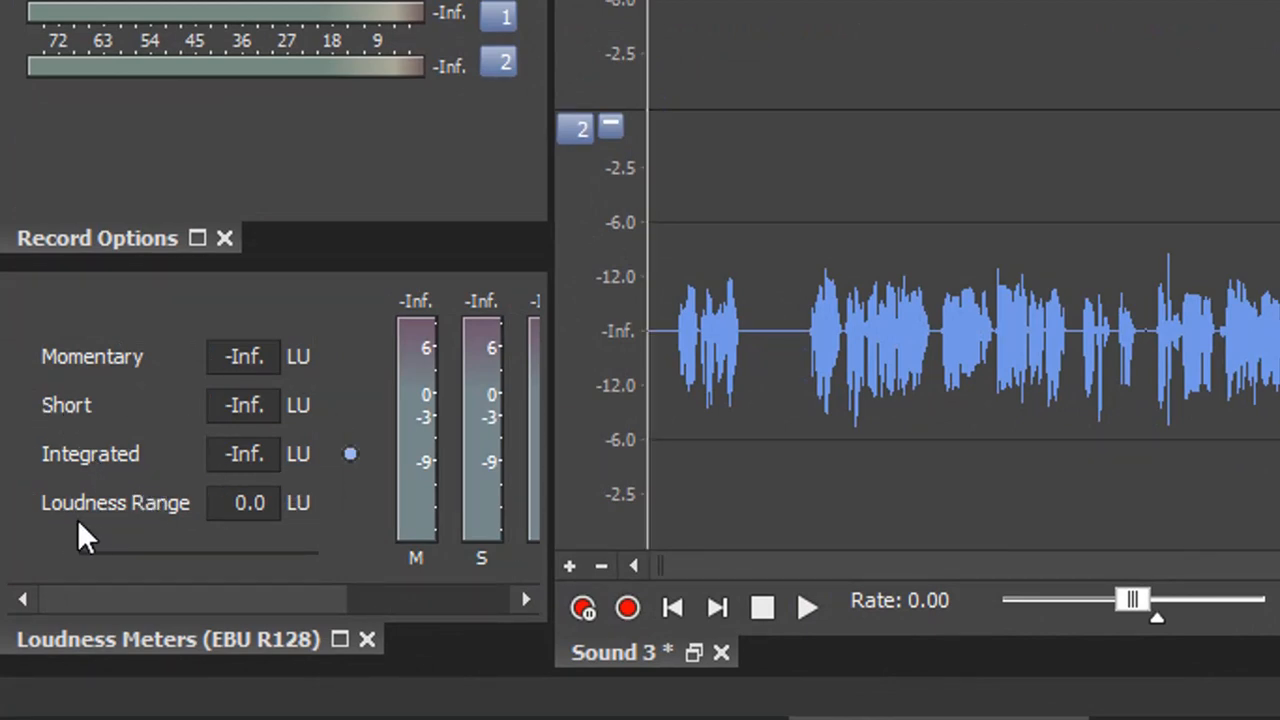
mouse_move(150, 470)
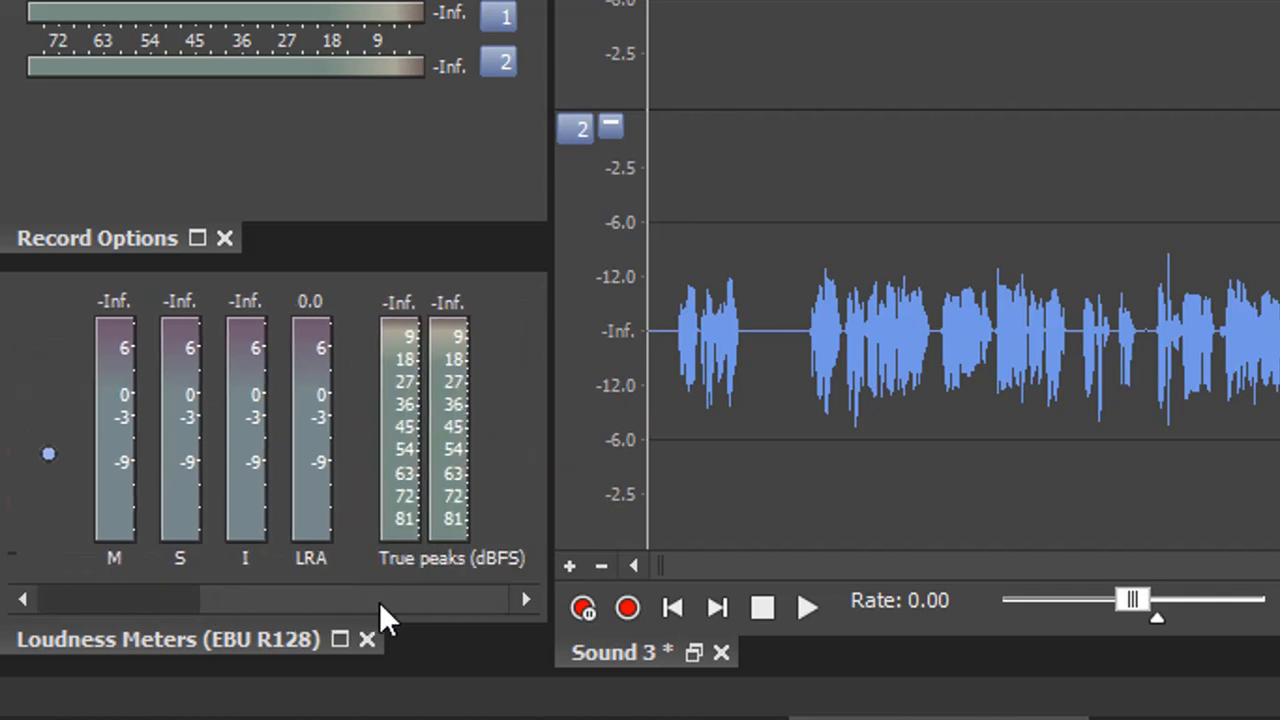
left_click(808, 607)
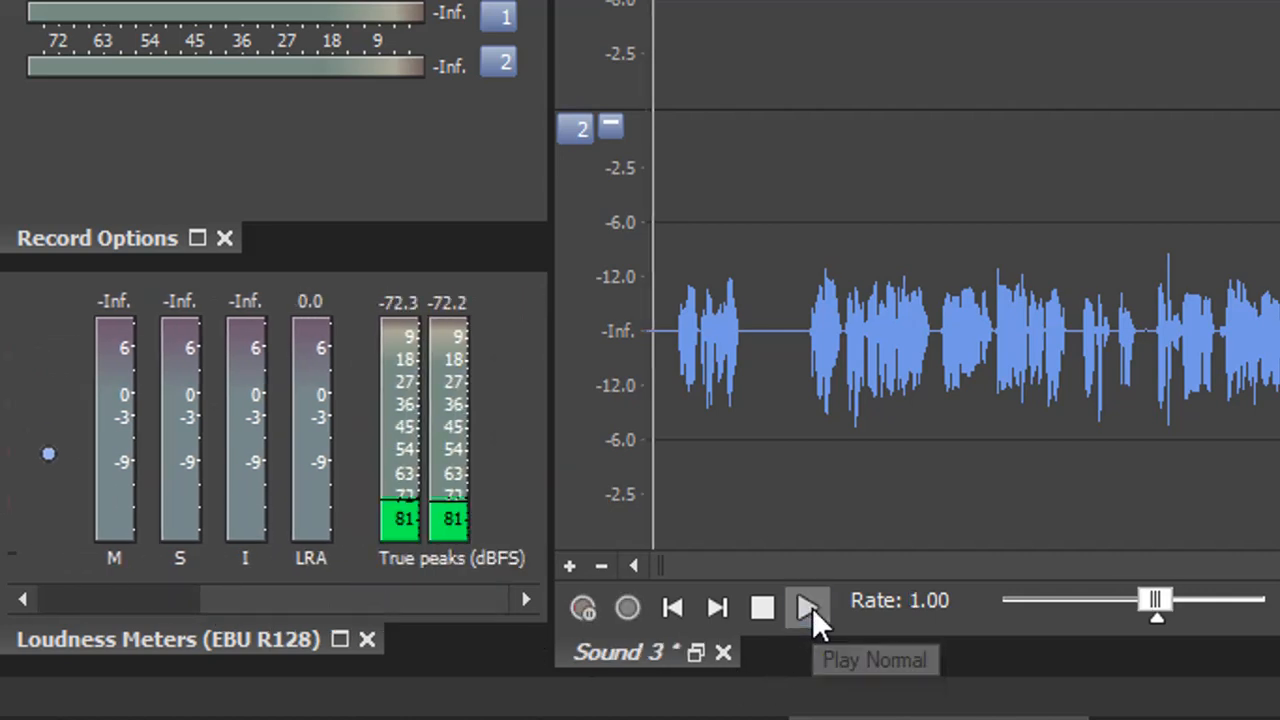
left_click(808, 607)
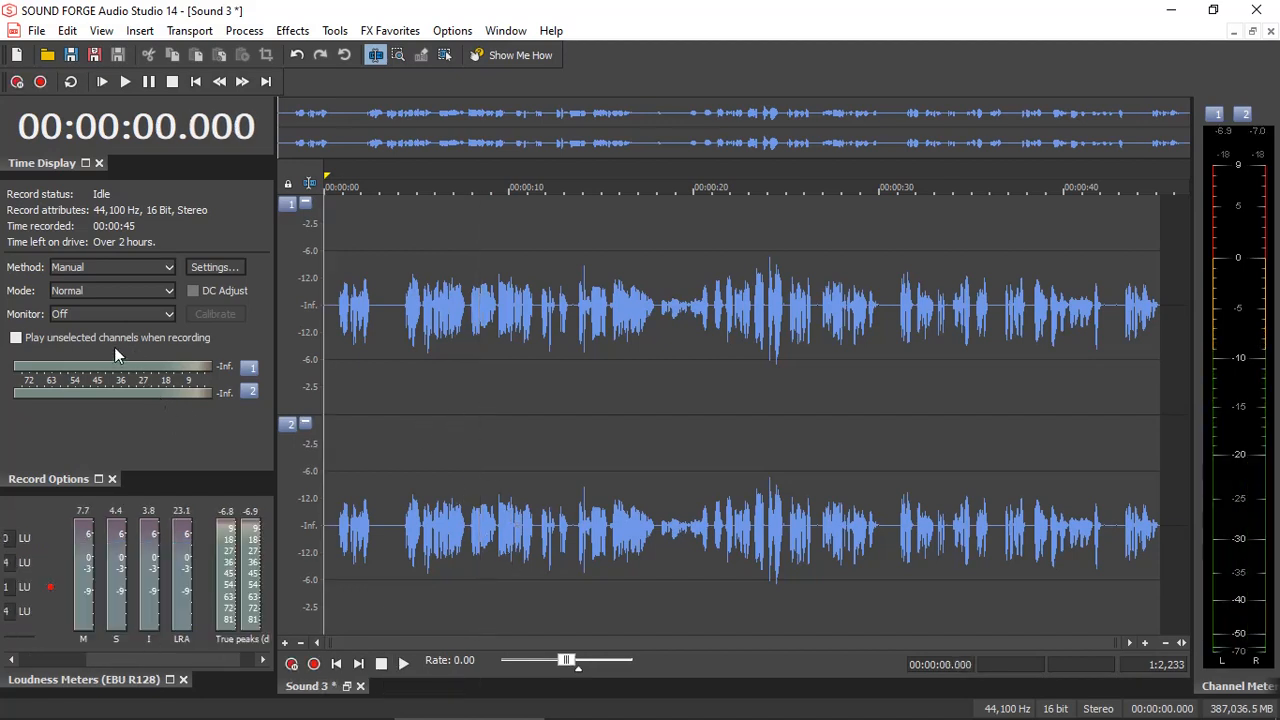
mouse_move(138, 516)
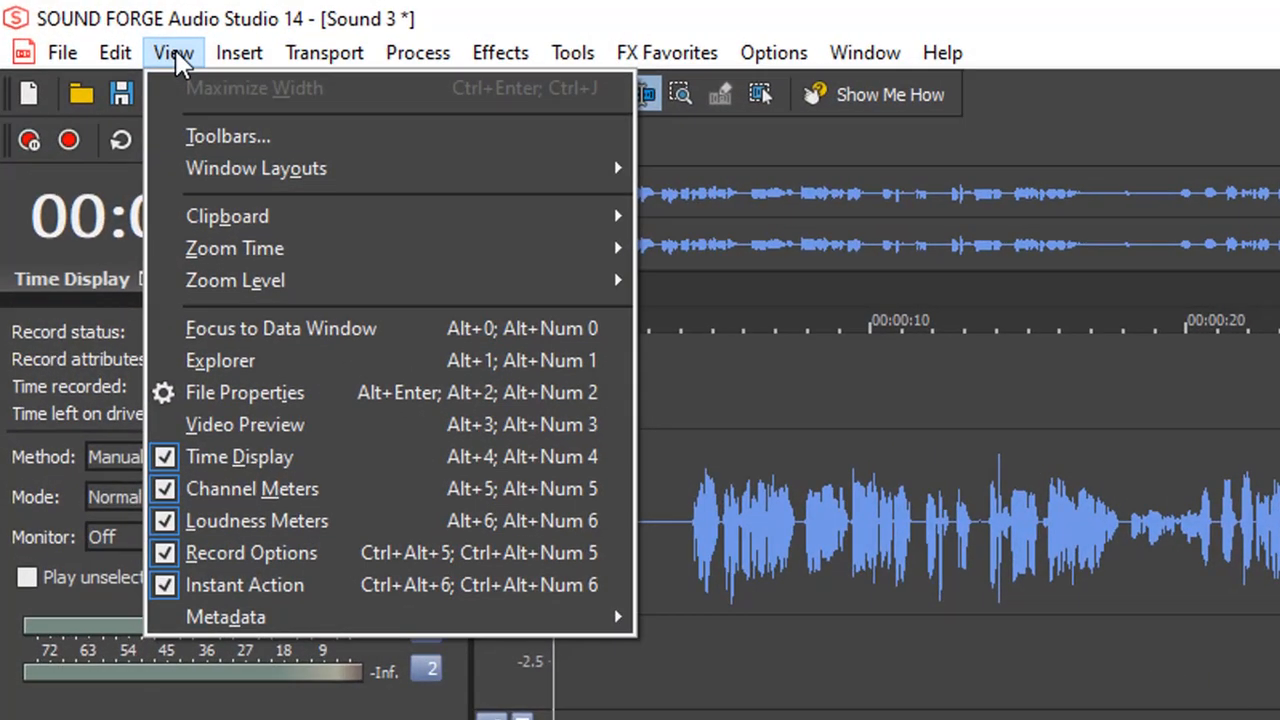
mouse_move(252, 489)
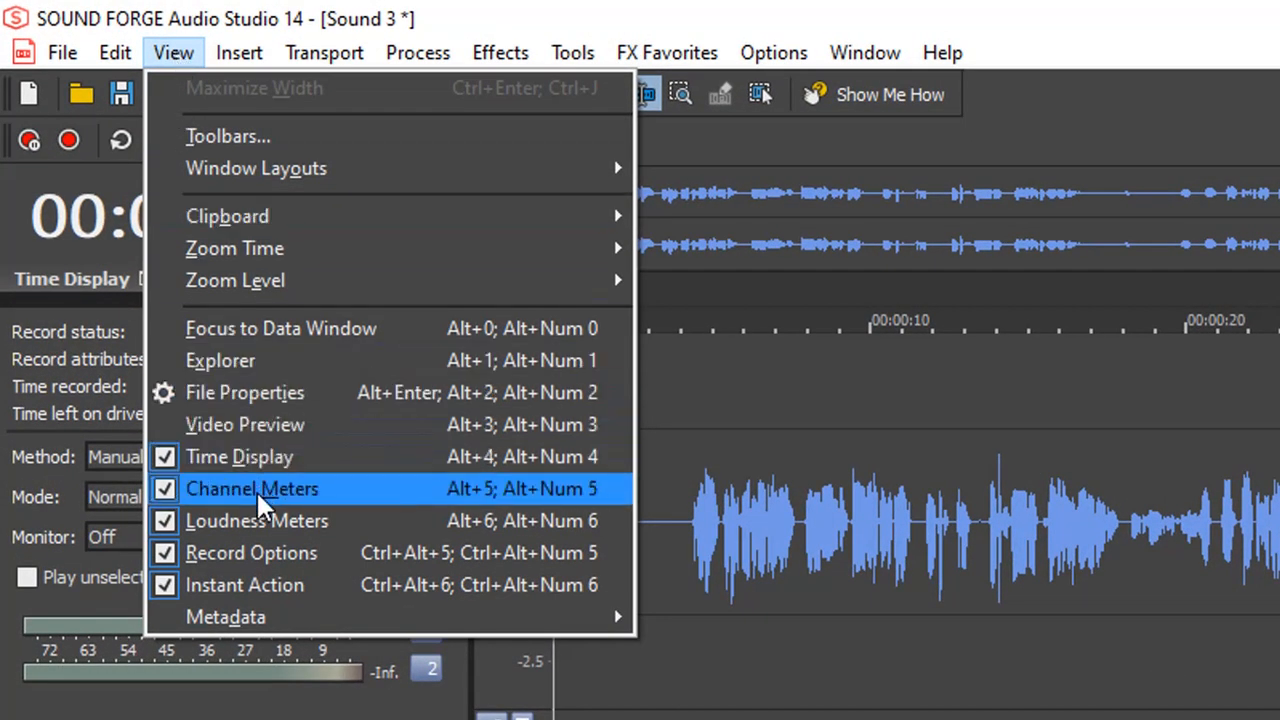
mouse_move(275, 553)
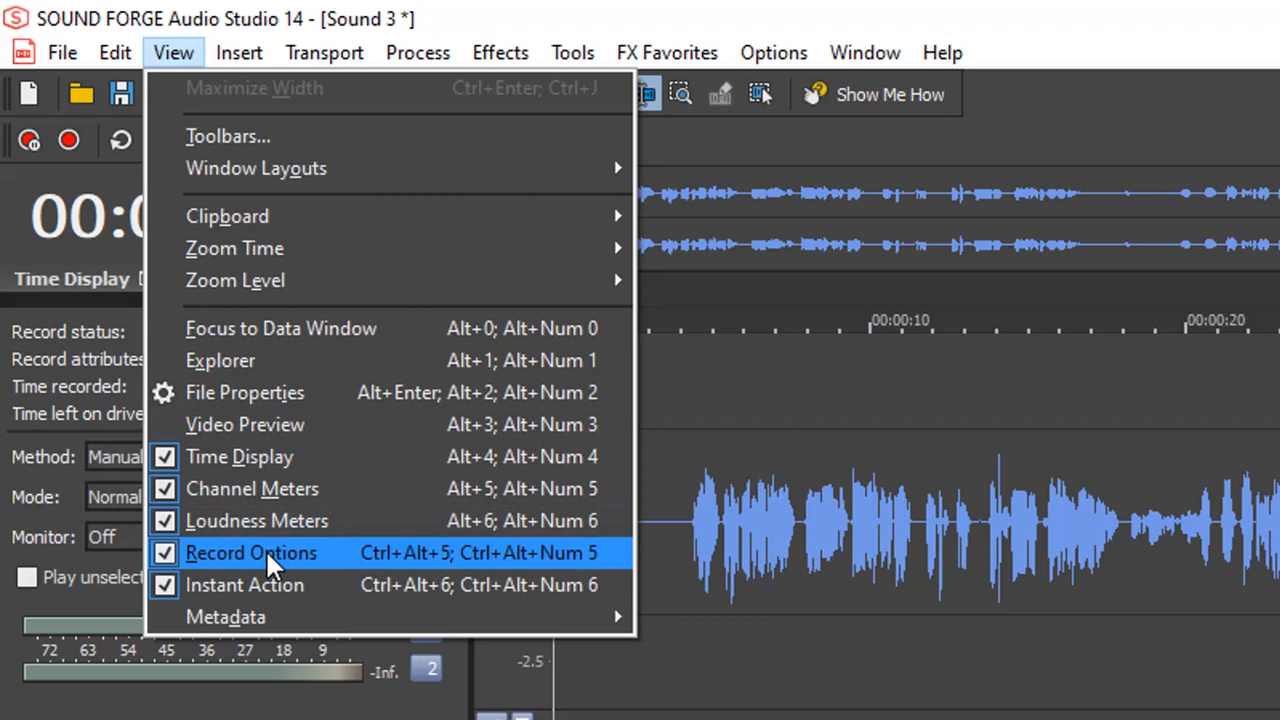
mouse_move(252, 488)
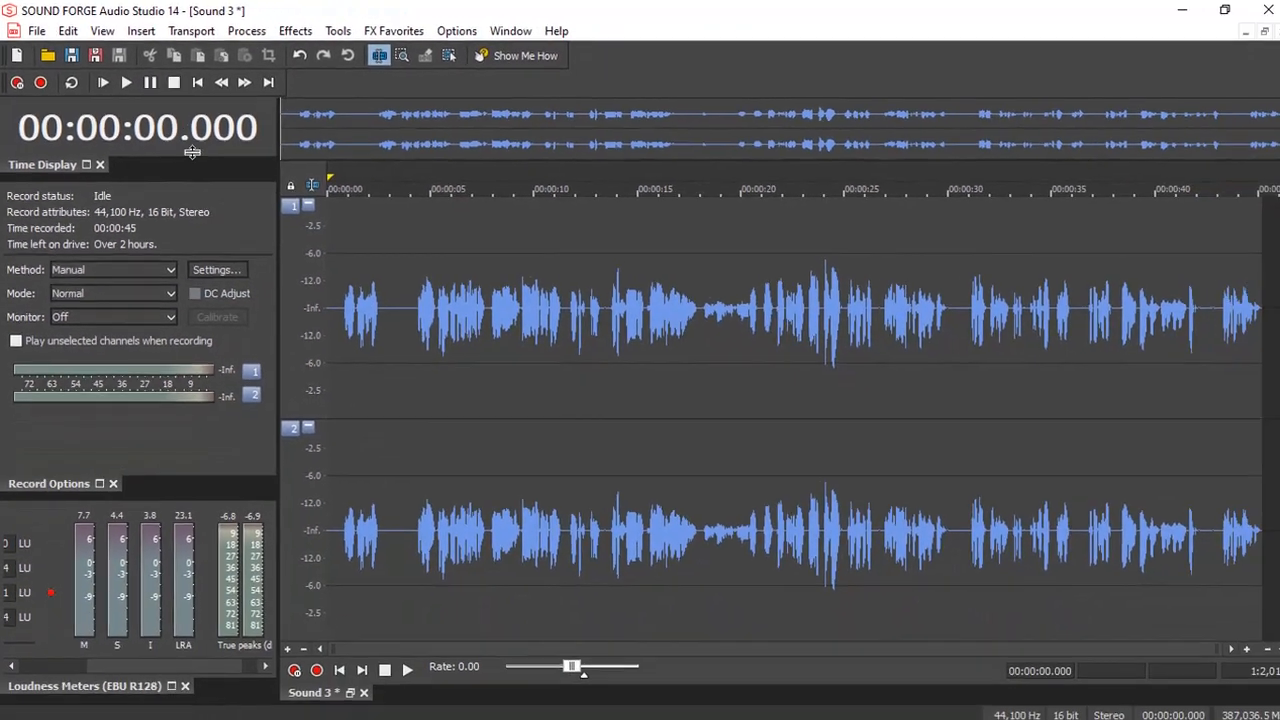
Reopen the View menu of panels to show or hide
left_click(101, 30)
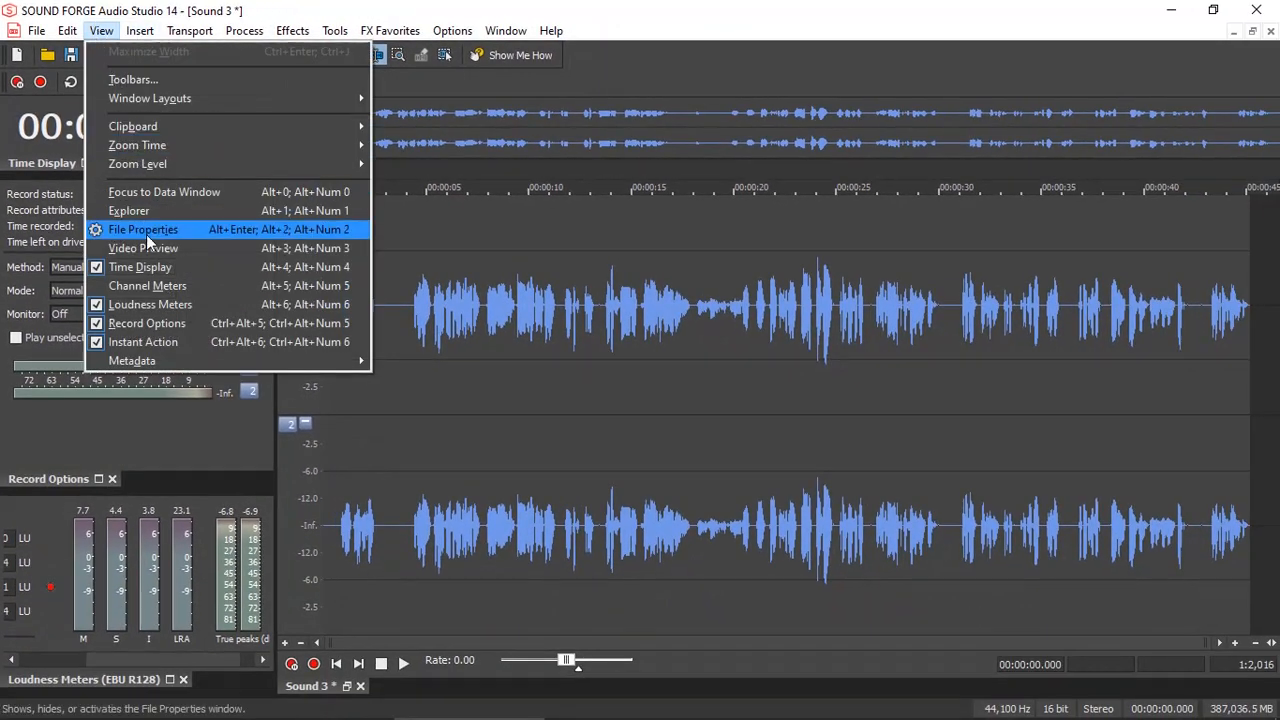